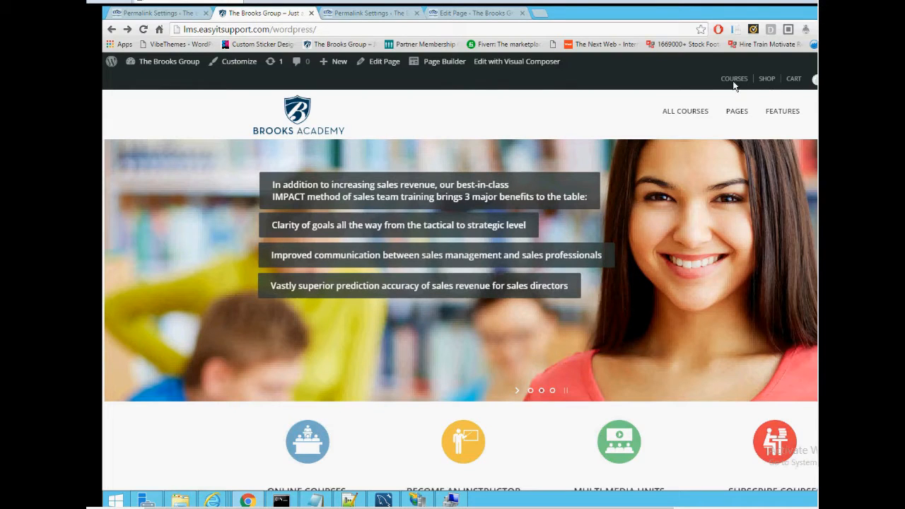
- Check the Courses and About pages, which return 404s, then return to the homepage
left_click(734, 79)
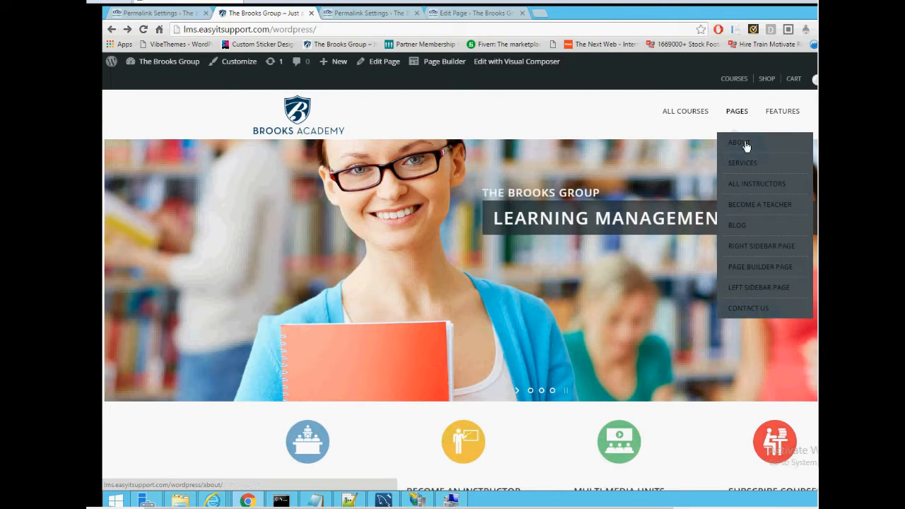
left_click(738, 142)
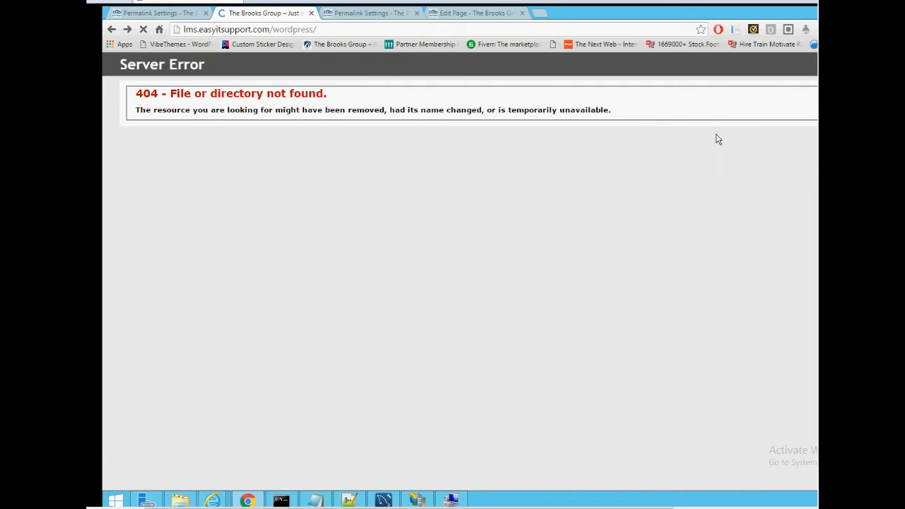
left_click(143, 28)
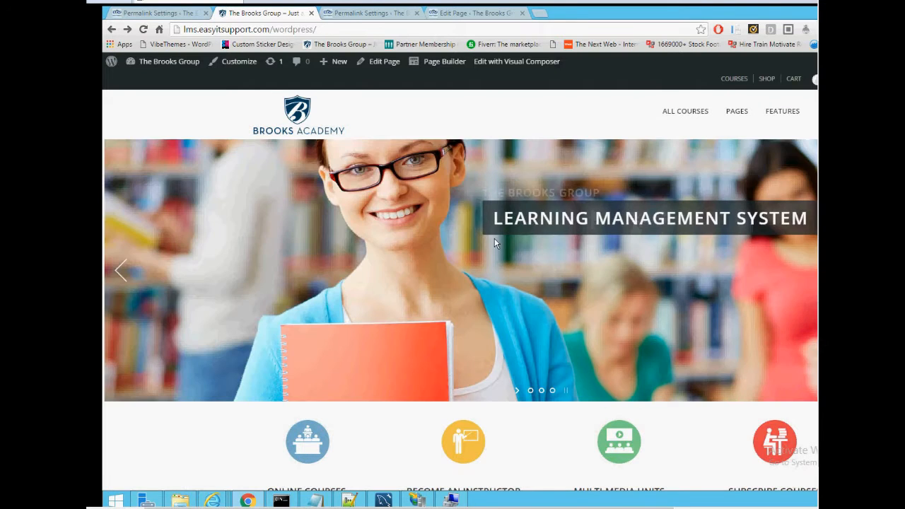
scroll("down", 3)
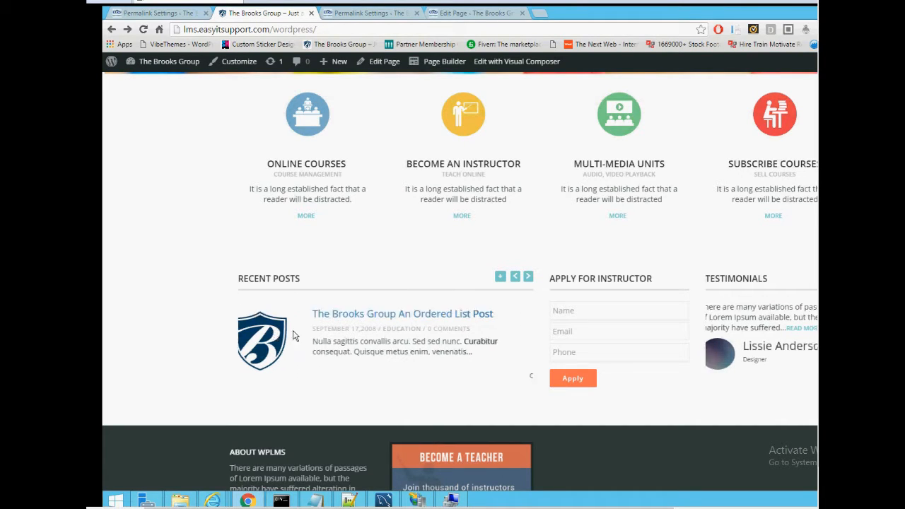
left_click(527, 276)
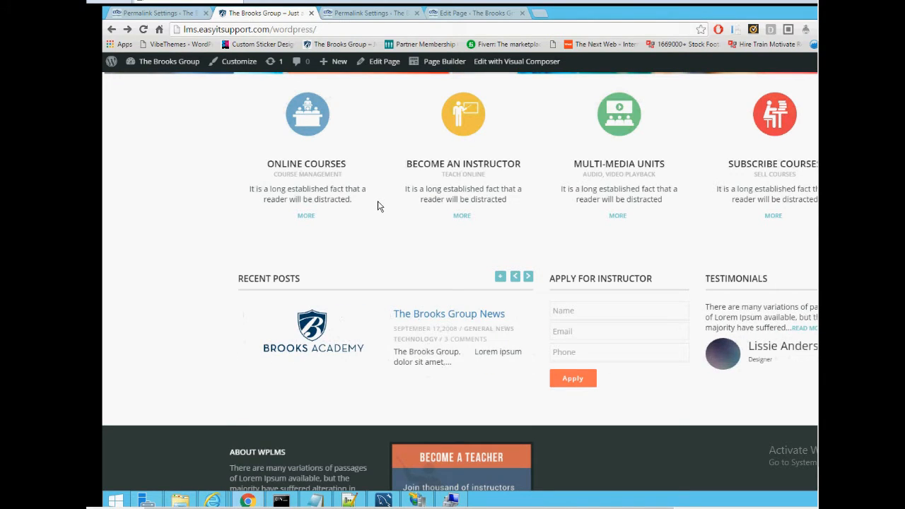
mouse_move(477, 220)
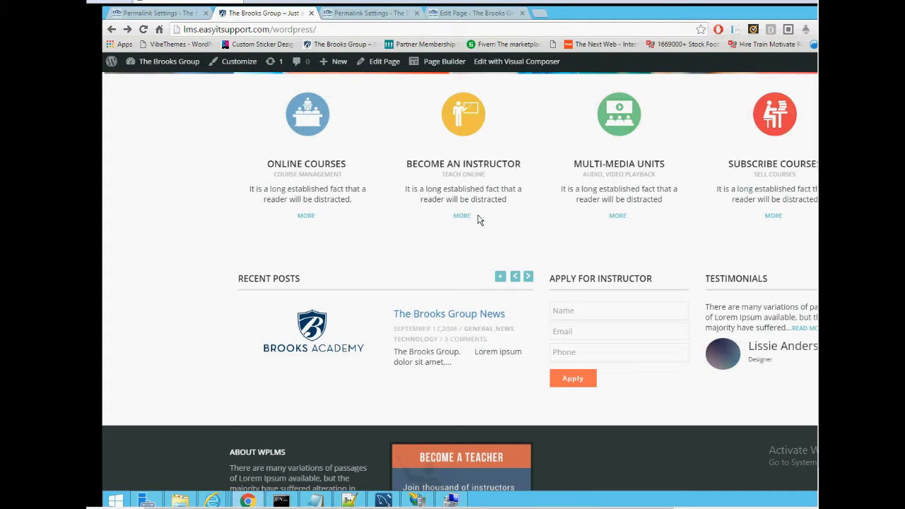
mouse_move(515, 257)
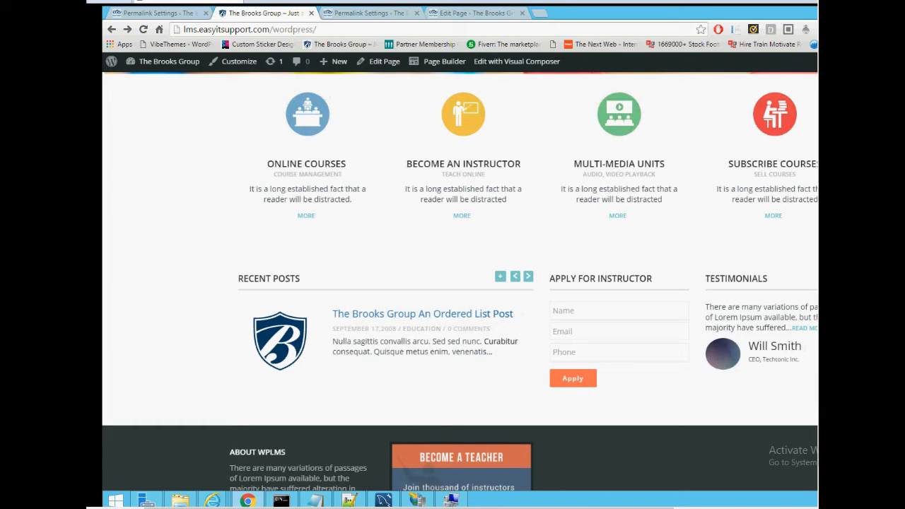
mouse_move(169, 317)
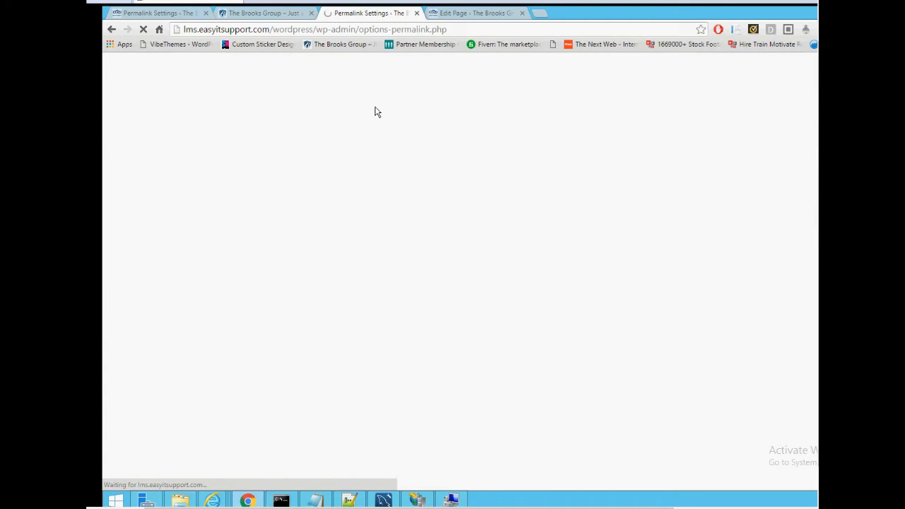
mouse_move(366, 154)
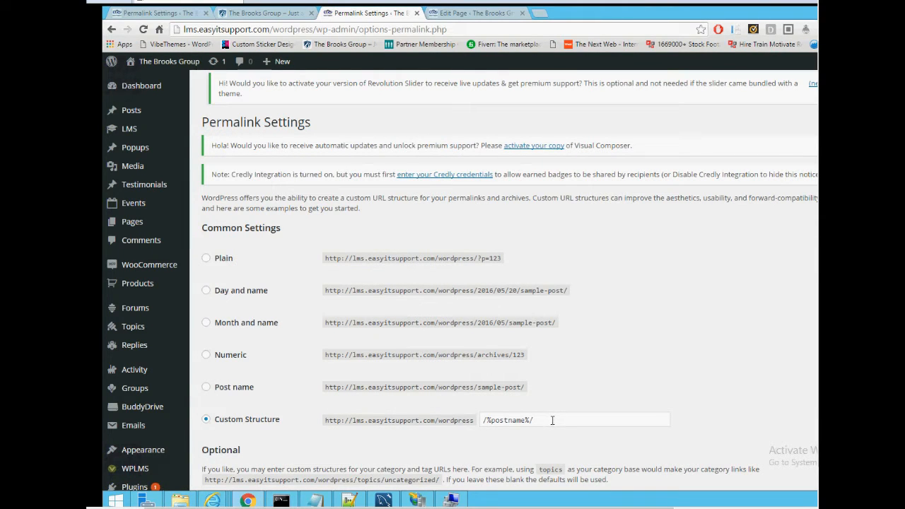
- Save the custom permalink structure /index.php/%year%/%monthnum%/%day%/%postname%/
type("/index.php/%year%/%monthnum%/%day%/%postname%/")
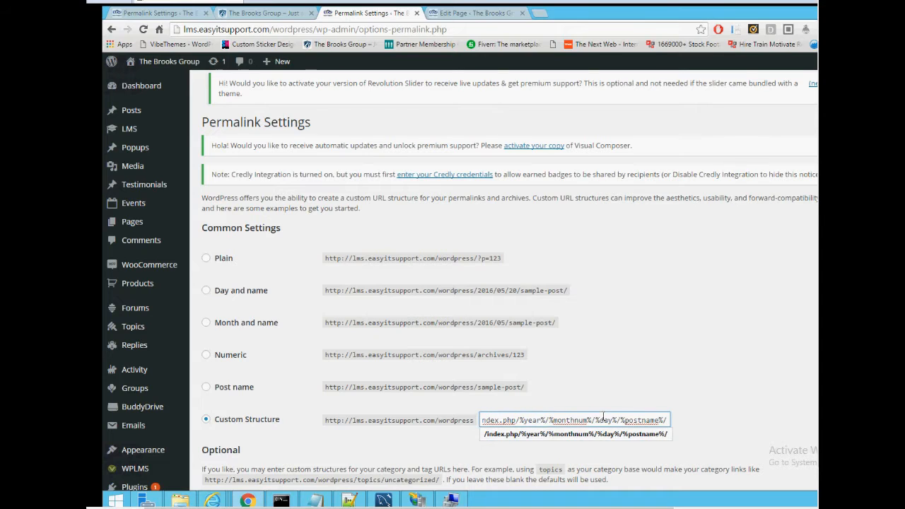
double_click(641, 418)
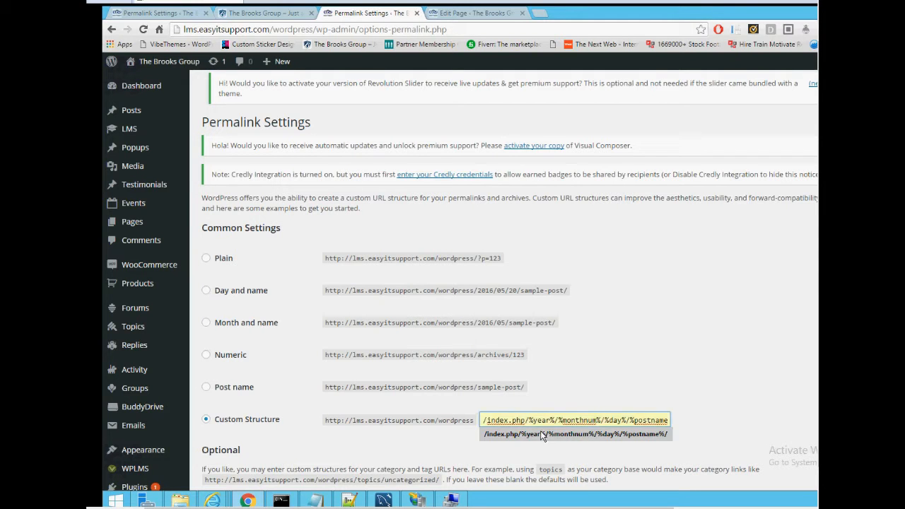
scroll("down", 3)
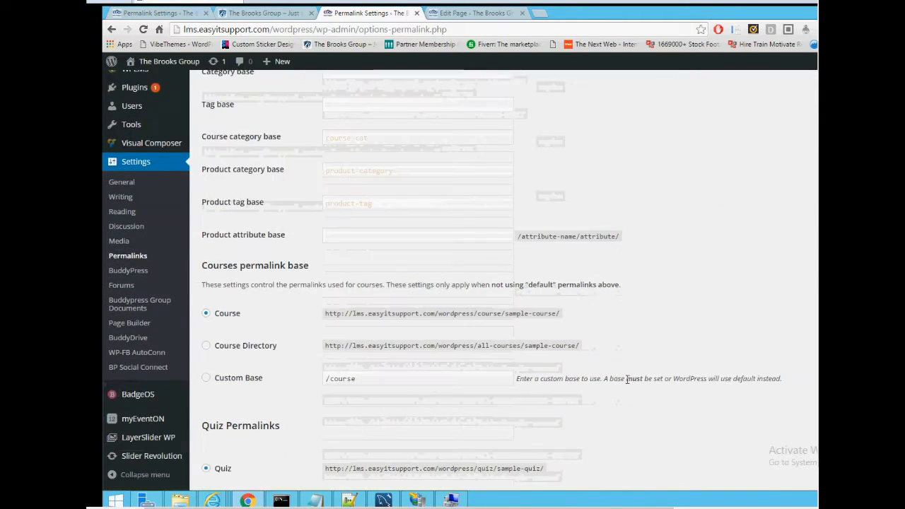
scroll("down", 3)
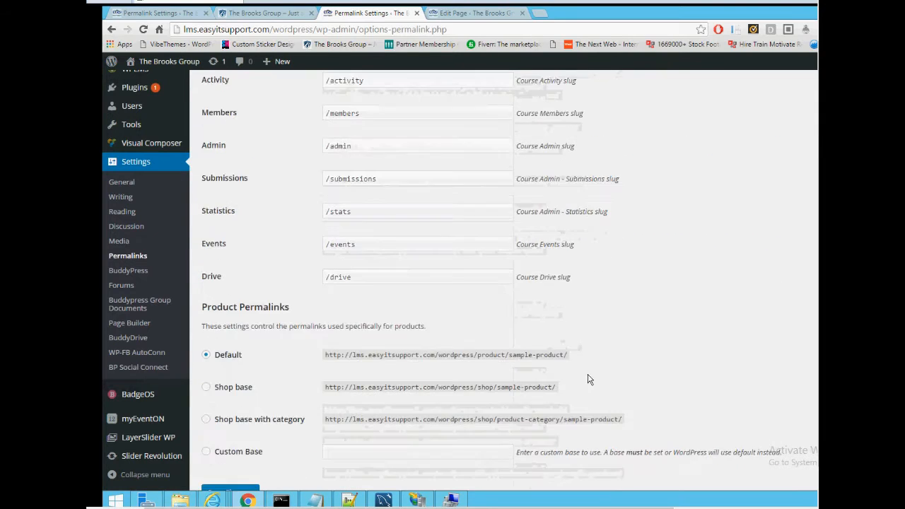
scroll("down", 3)
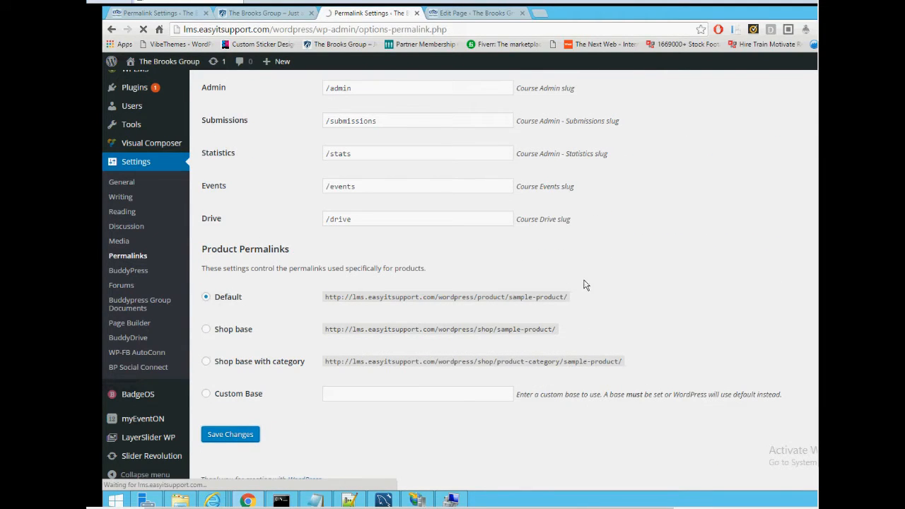
left_click(229, 433)
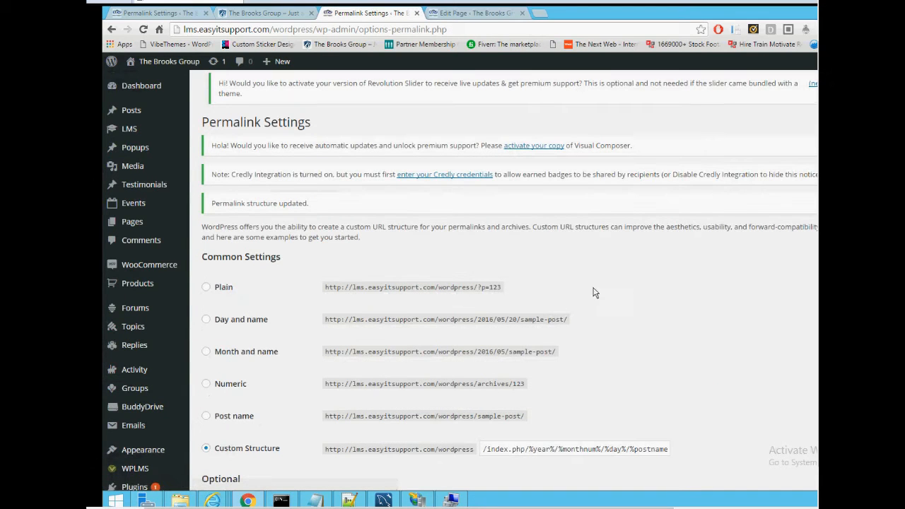
left_click(168, 62)
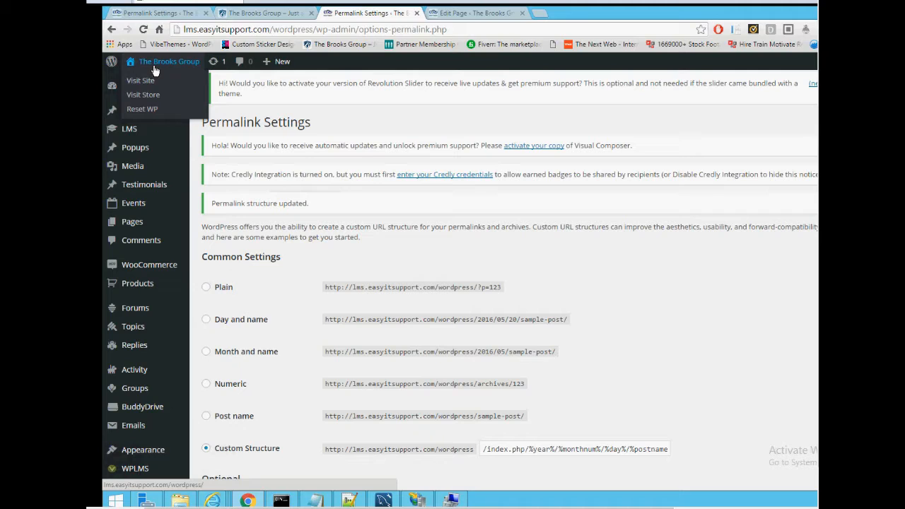
- Visit the live site and load the About page at /index.php/about/, then the Courses page
left_click(140, 79)
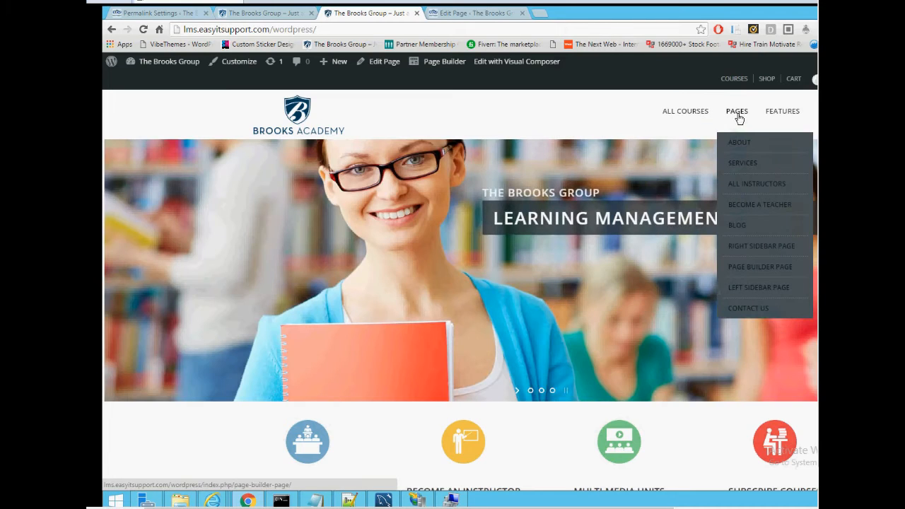
left_click(738, 141)
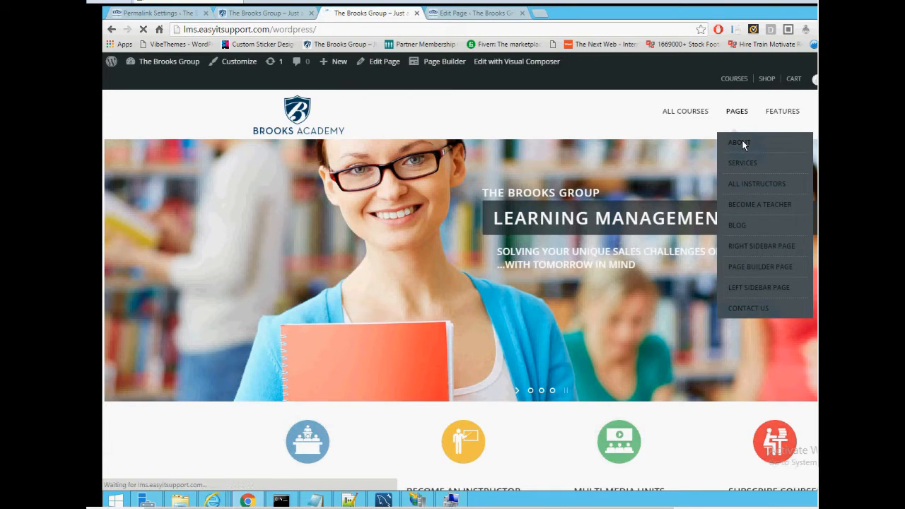
left_click(738, 141)
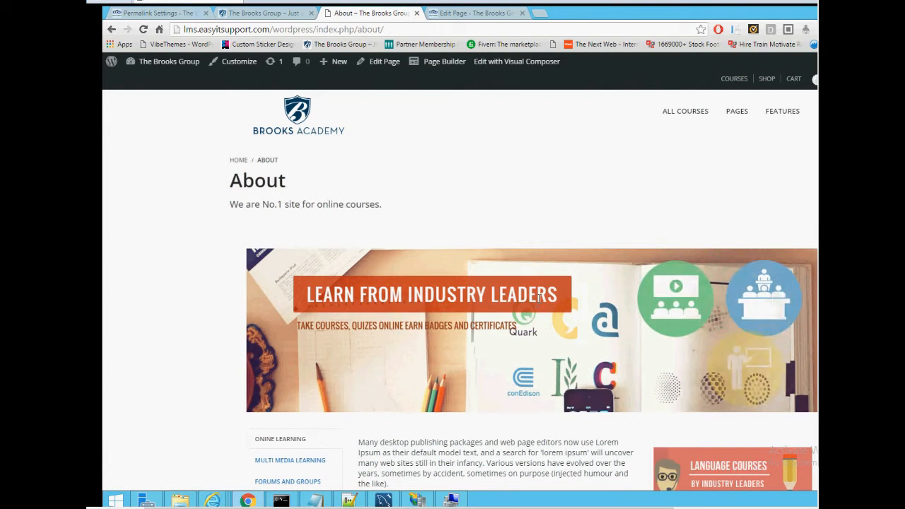
mouse_move(734, 79)
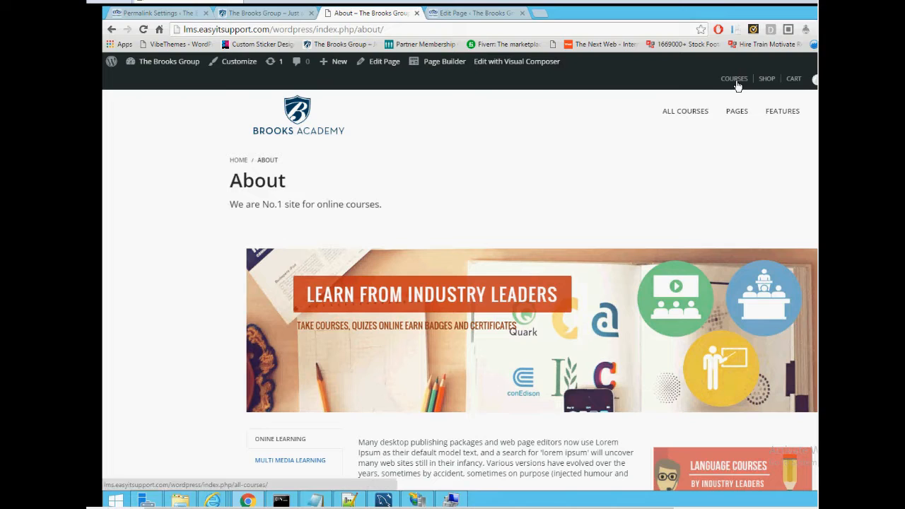
left_click(734, 80)
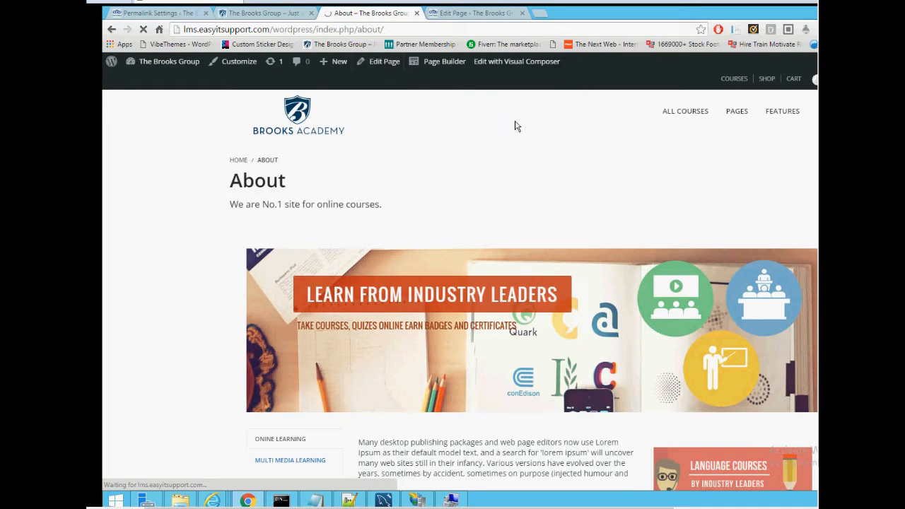
mouse_move(532, 215)
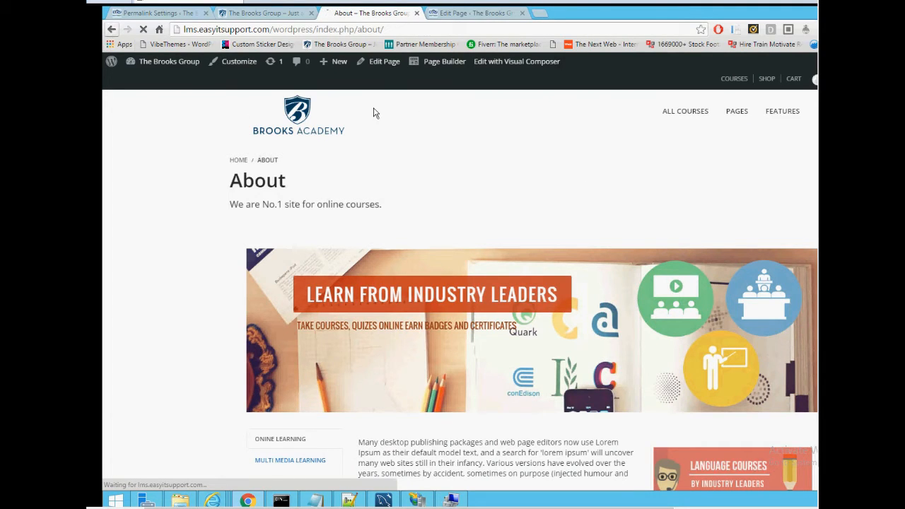
left_click(297, 116)
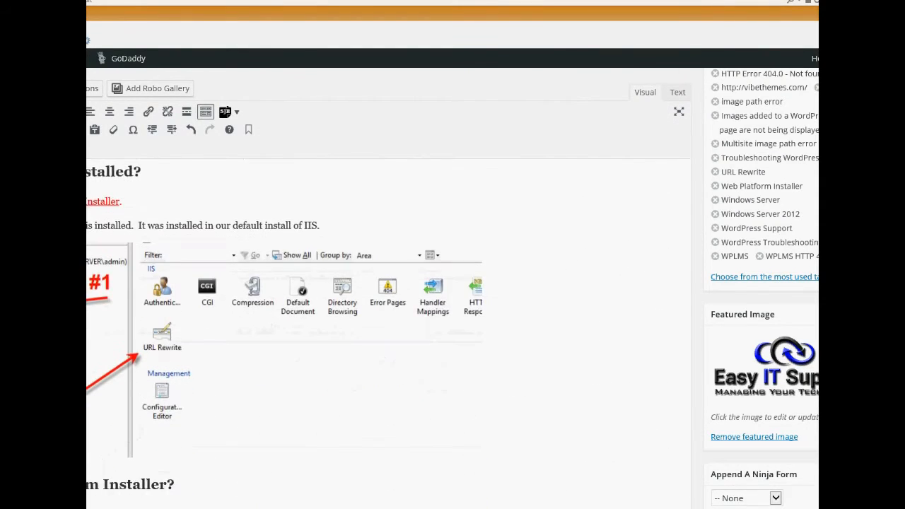
- Scroll the troubleshooting post to its 'Is URL Rewrite Installed?' section
scroll("down", 3)
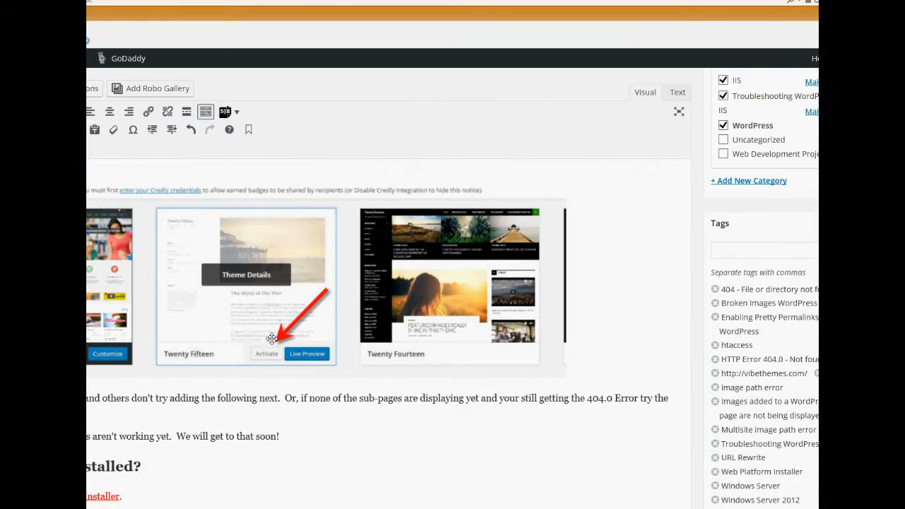
mouse_move(269, 306)
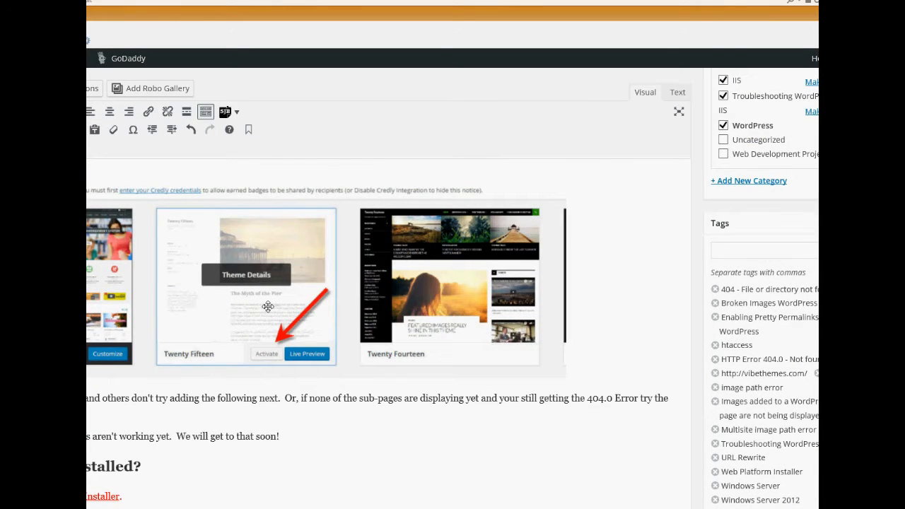
mouse_move(234, 364)
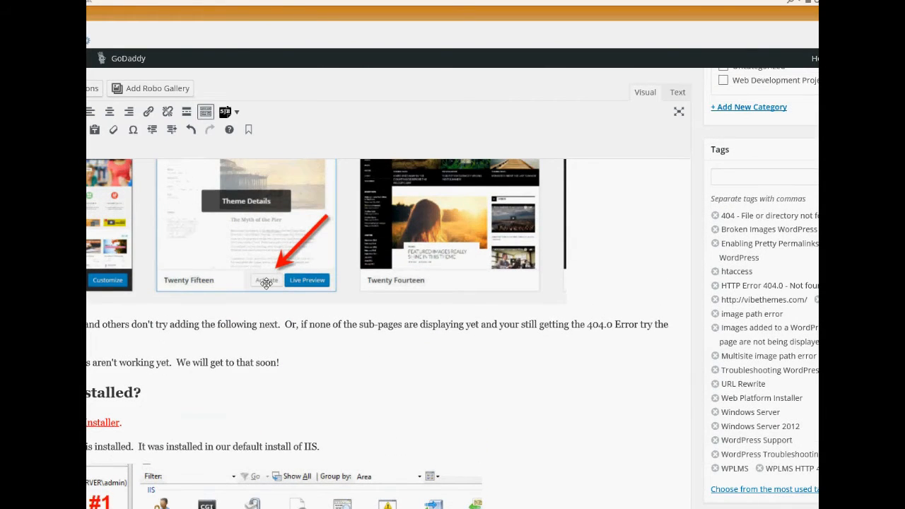
scroll("down", 3)
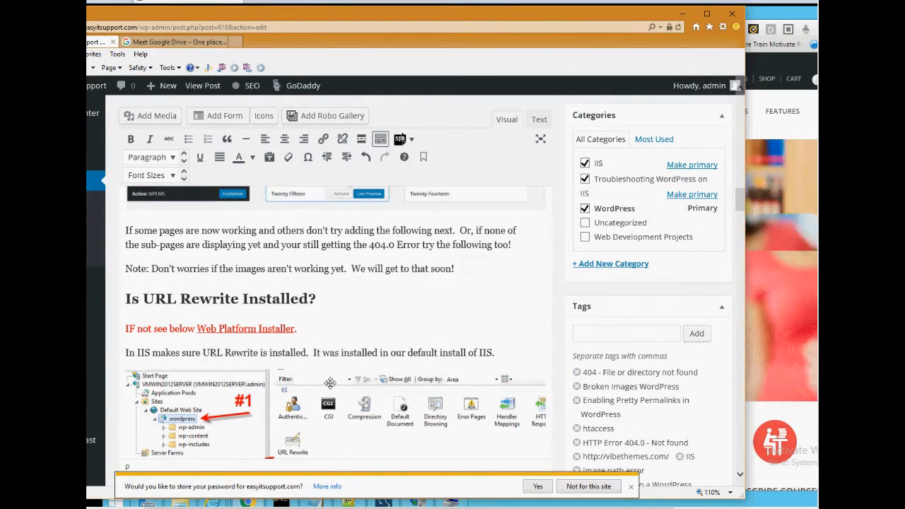
- Scroll to the Configuring Web.Config section and select the <rewrite>…</rewrite> XML block
scroll("down", 3)
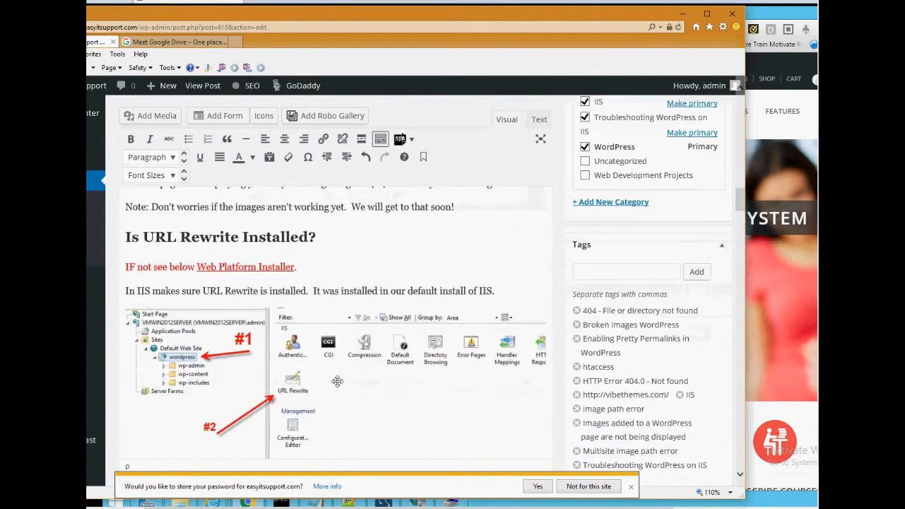
scroll("down", 3)
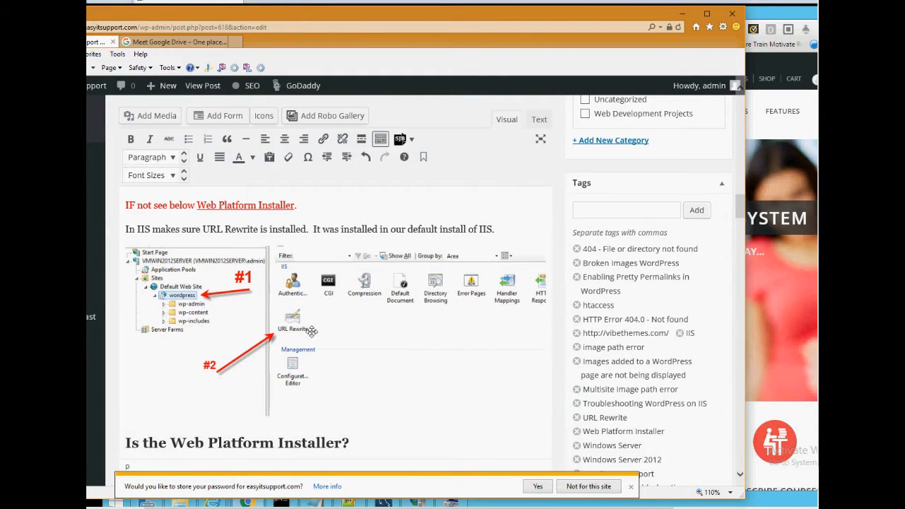
mouse_move(255, 313)
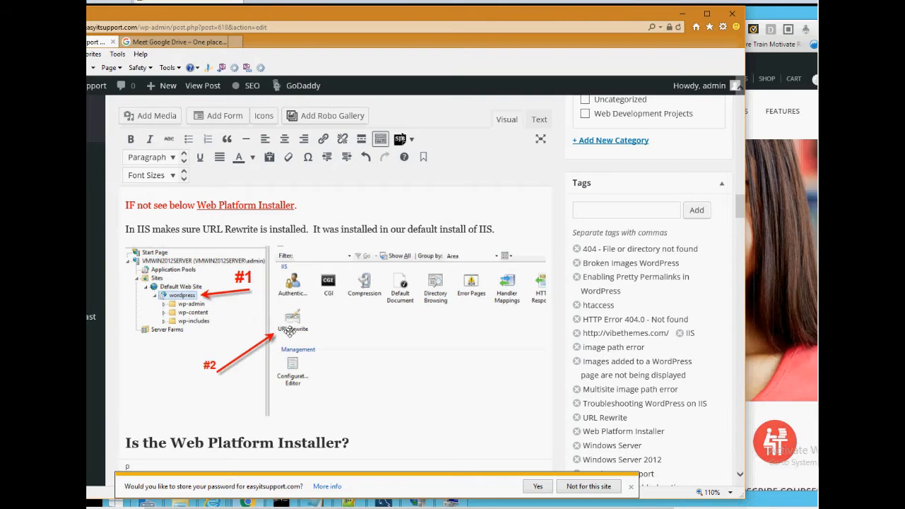
scroll("down", 3)
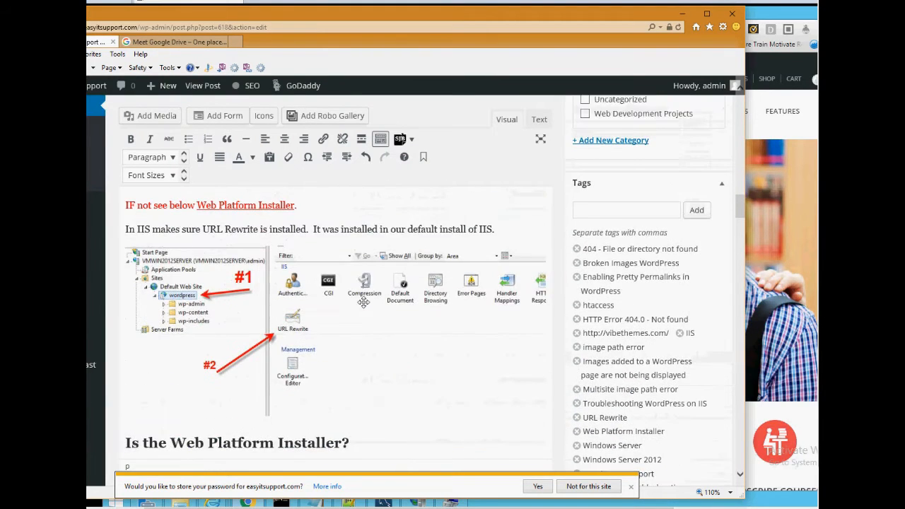
scroll("down", 3)
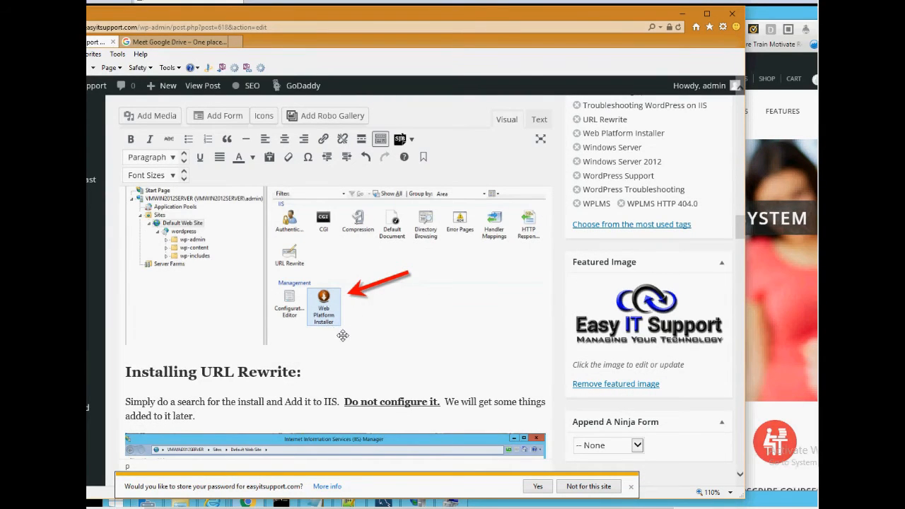
mouse_move(325, 330)
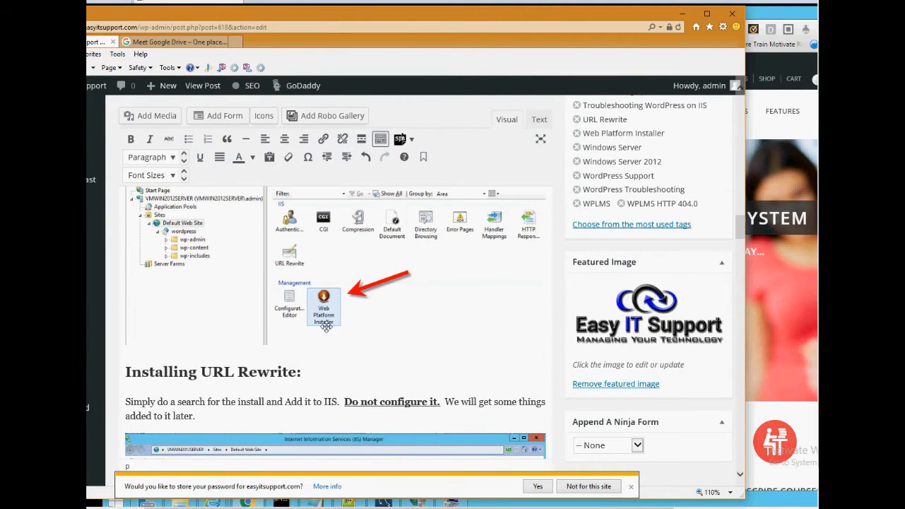
mouse_move(347, 330)
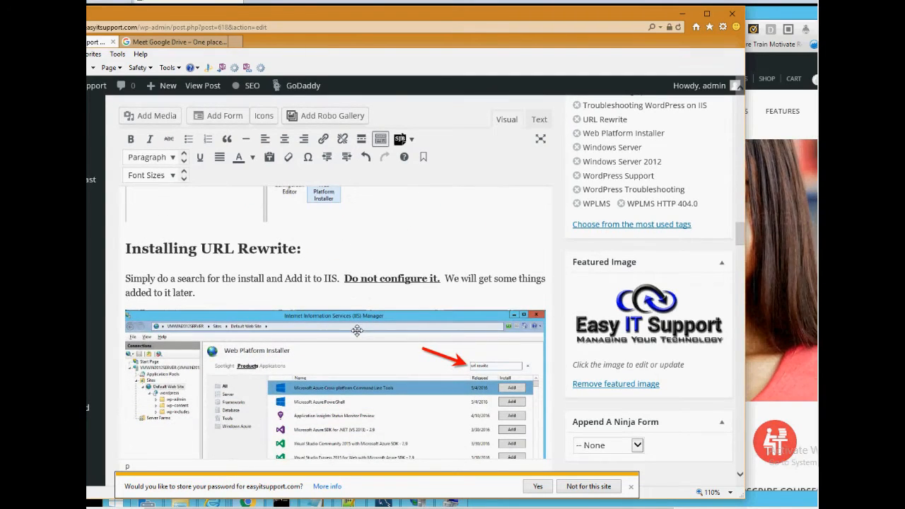
mouse_move(330, 307)
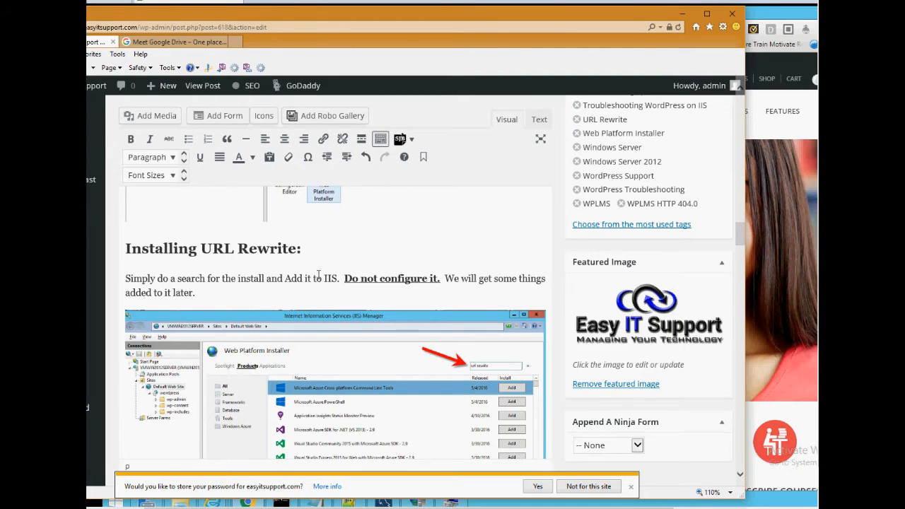
scroll("down", 3)
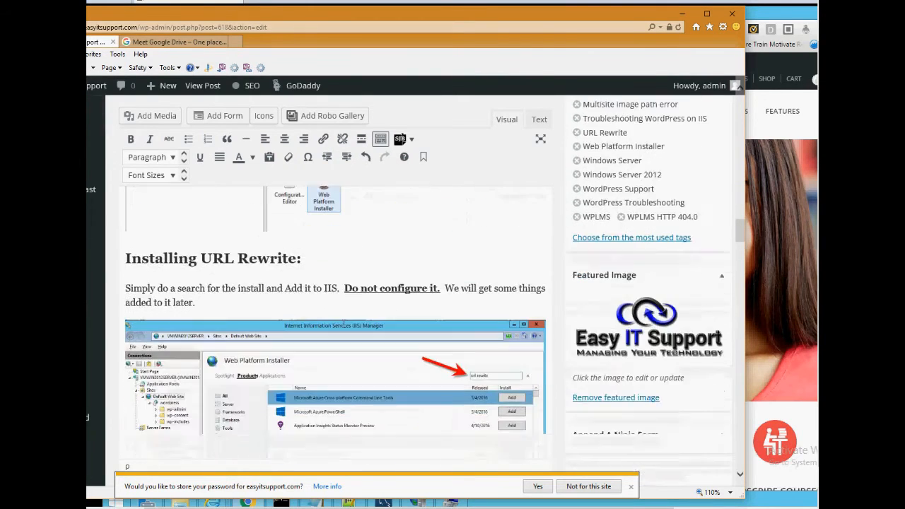
scroll("down", 3)
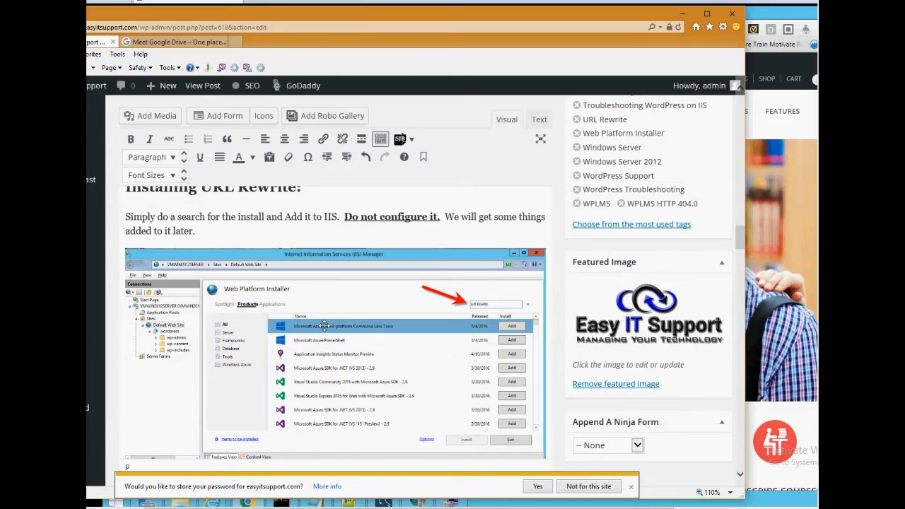
scroll("down", 3)
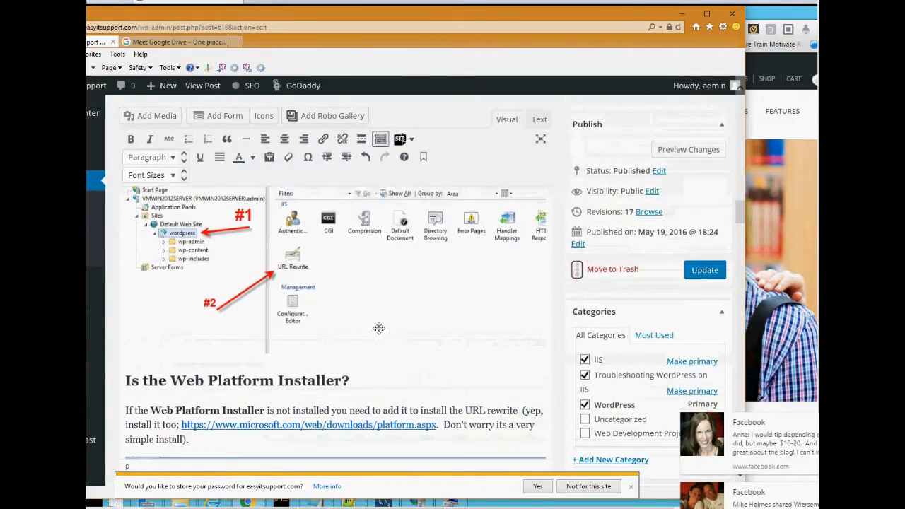
scroll("down", 3)
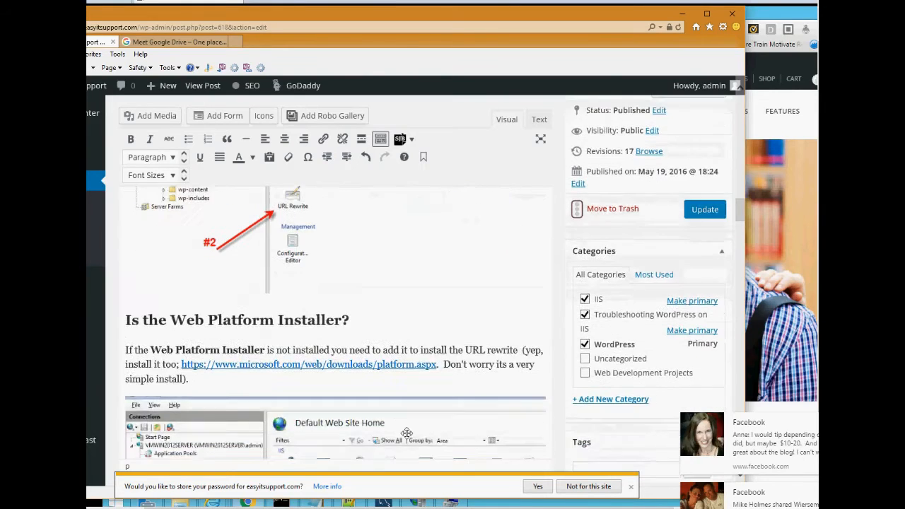
scroll("down", 3)
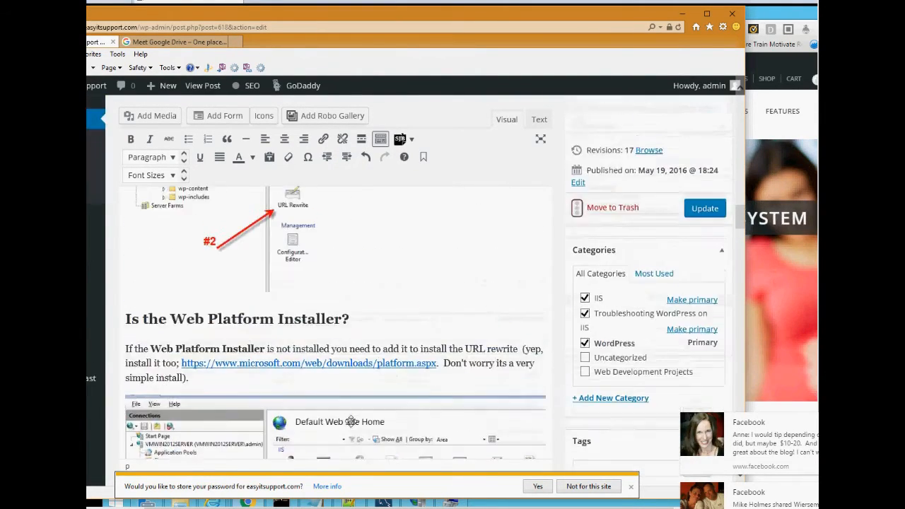
scroll("down", 3)
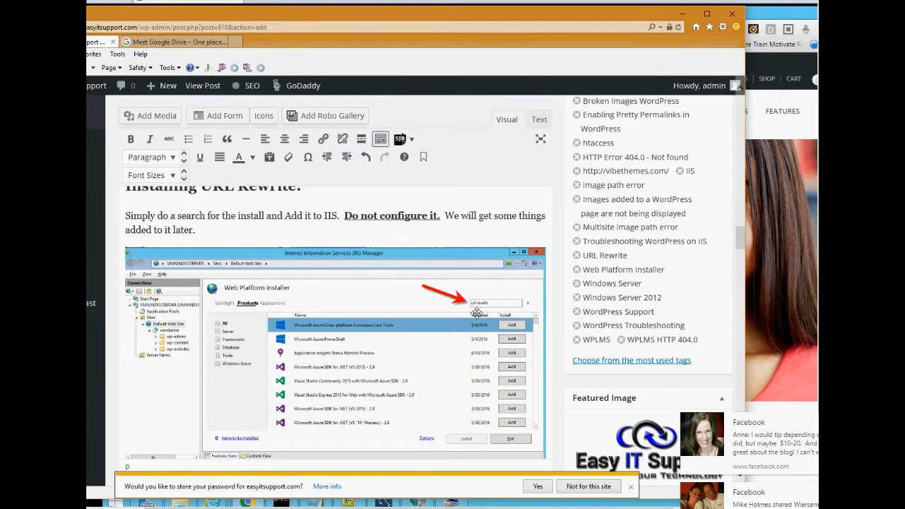
mouse_move(461, 355)
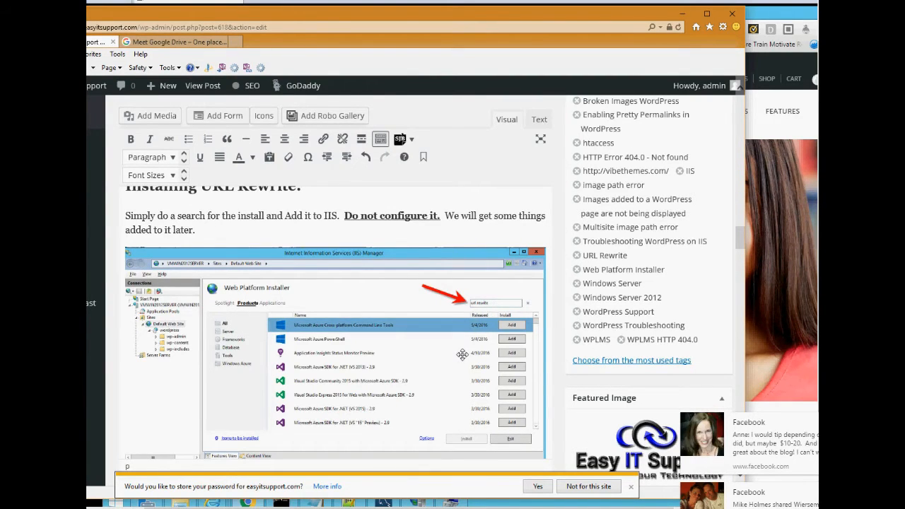
scroll("down", 3)
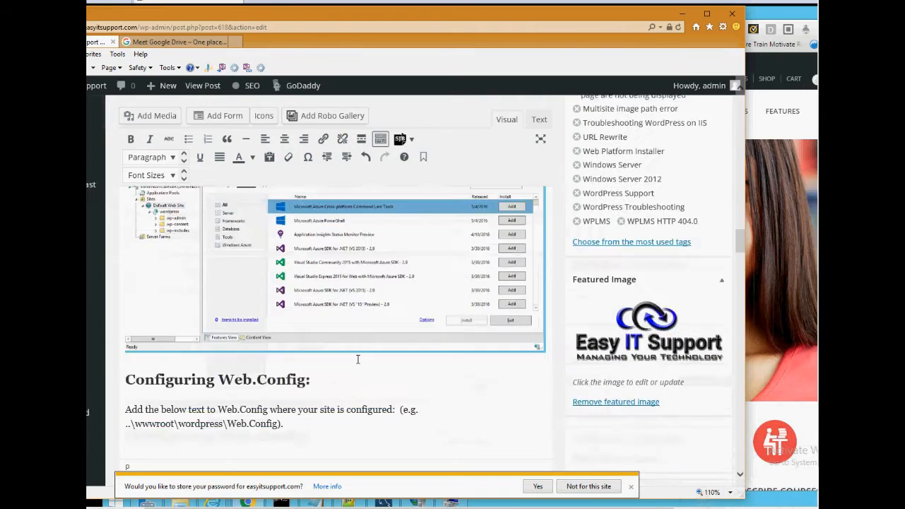
scroll("down", 3)
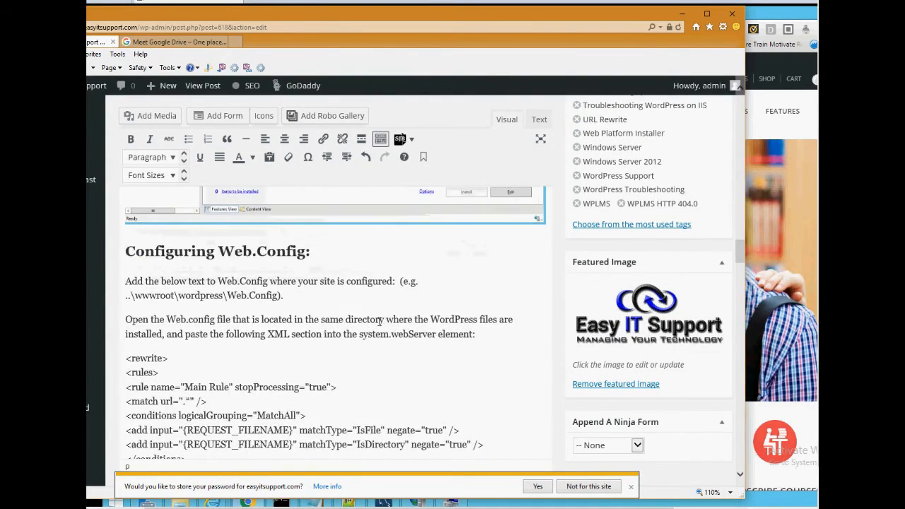
scroll("down", 3)
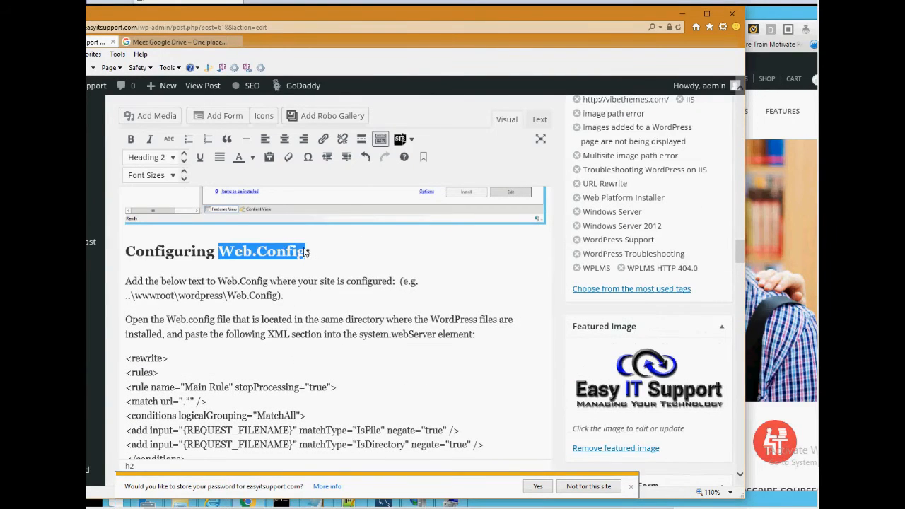
scroll("down", 3)
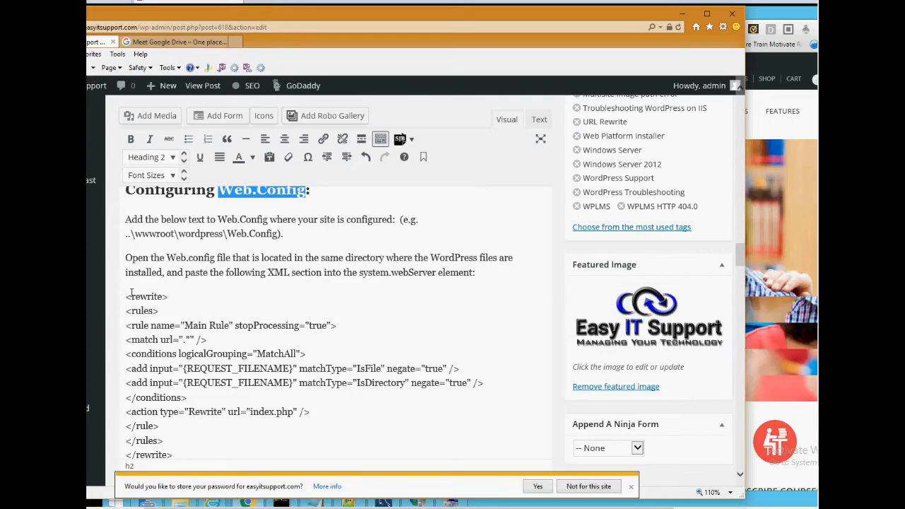
left_click_drag(124, 296, 173, 455)
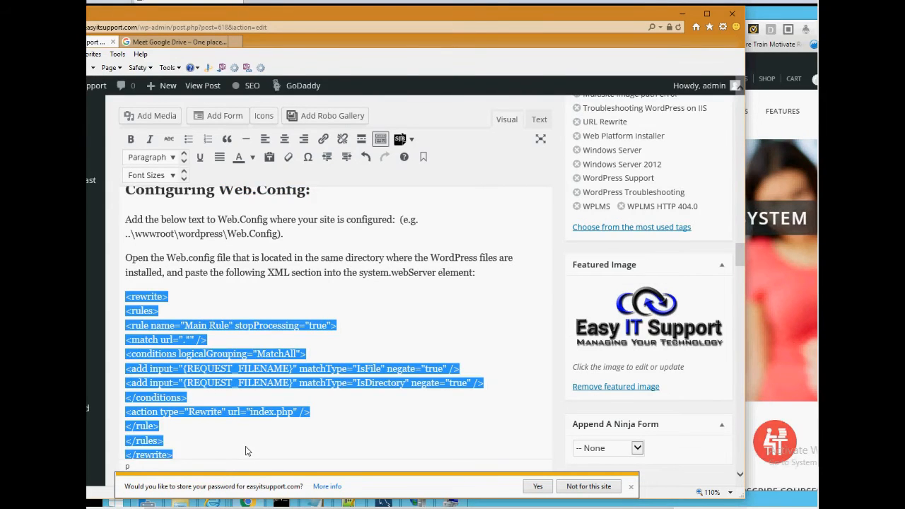
scroll("down", 3)
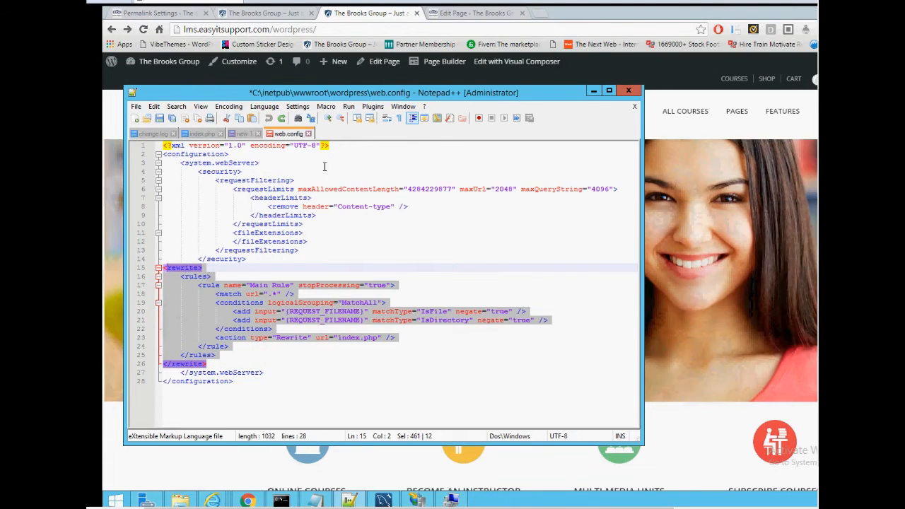
- Save web.config with the rewrite rules under system.webServer, confirming the Save dialog
key("ctrl+s")
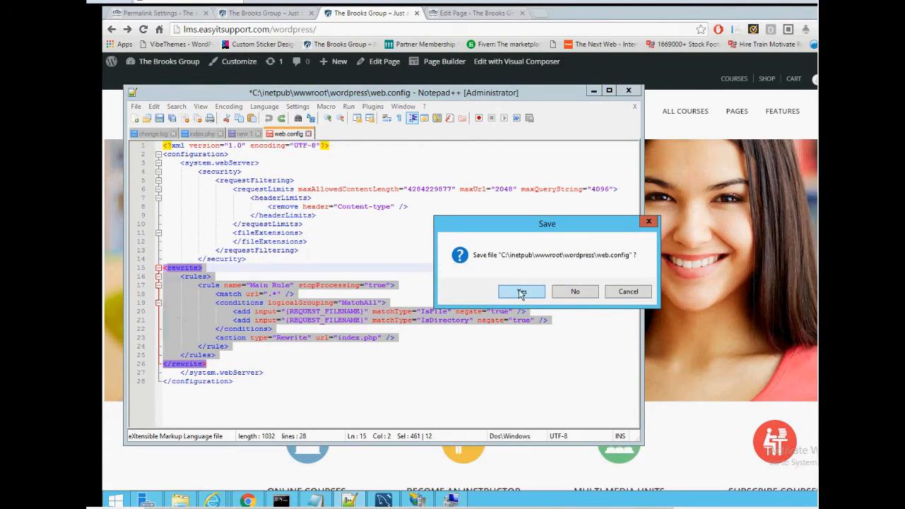
left_click(521, 291)
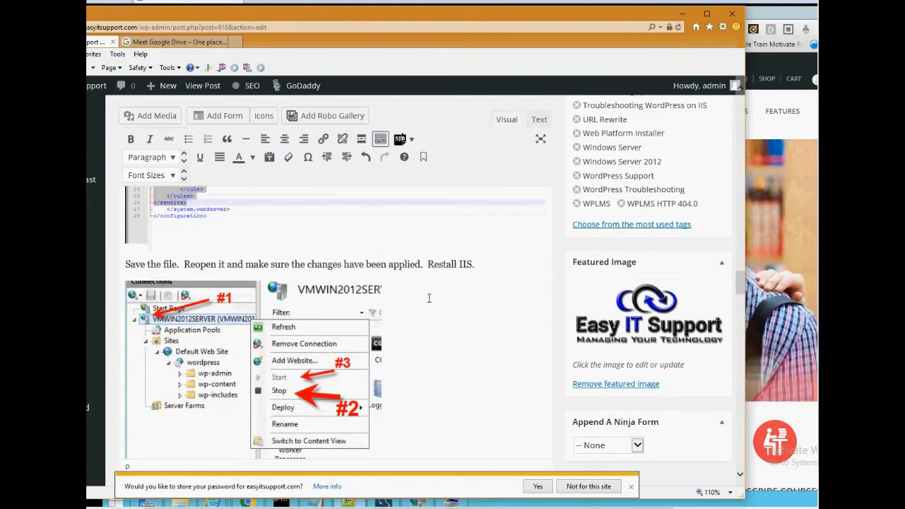
scroll("down", 3)
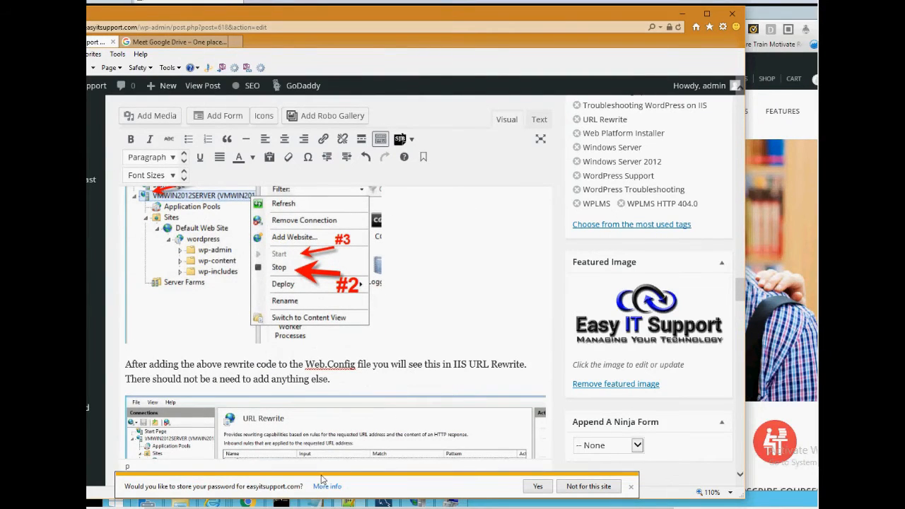
mouse_move(421, 502)
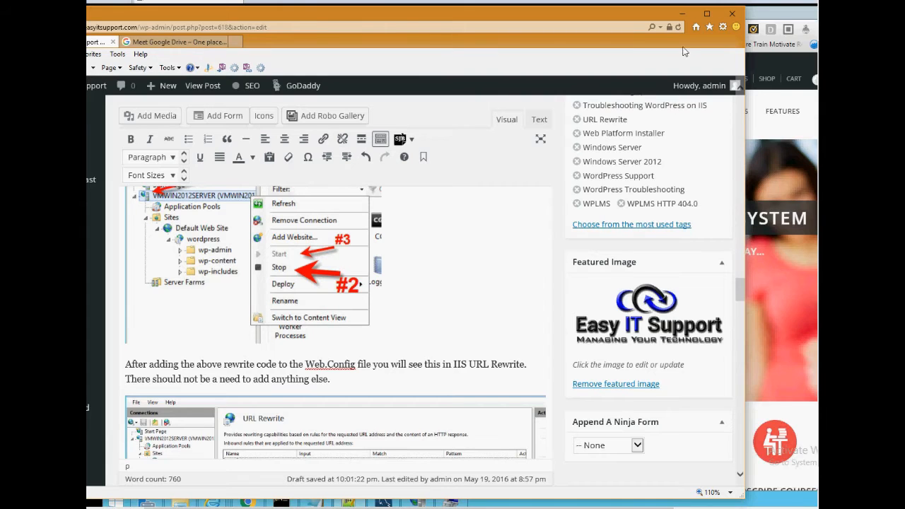
key("alt+tab")
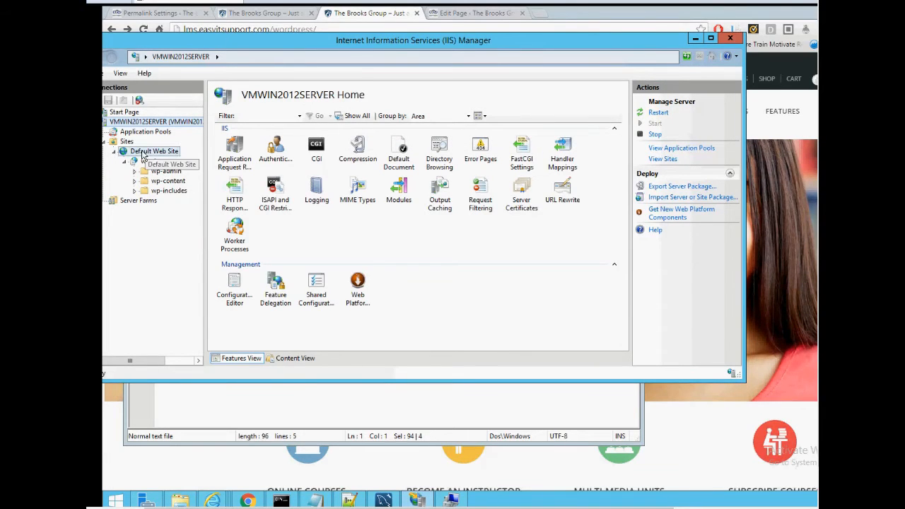
- Show the server's Application Pools and bring up actions for a wordpress pool
left_click(145, 131)
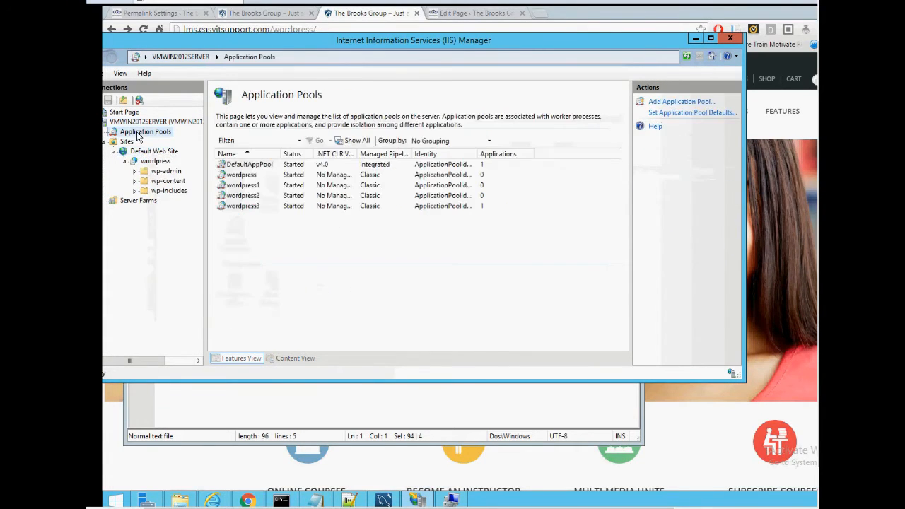
right_click(128, 122)
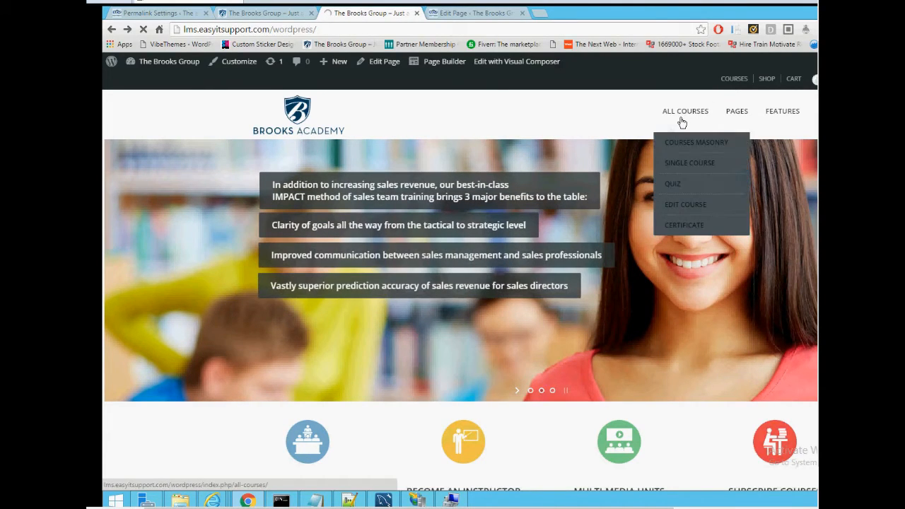
mouse_move(728, 81)
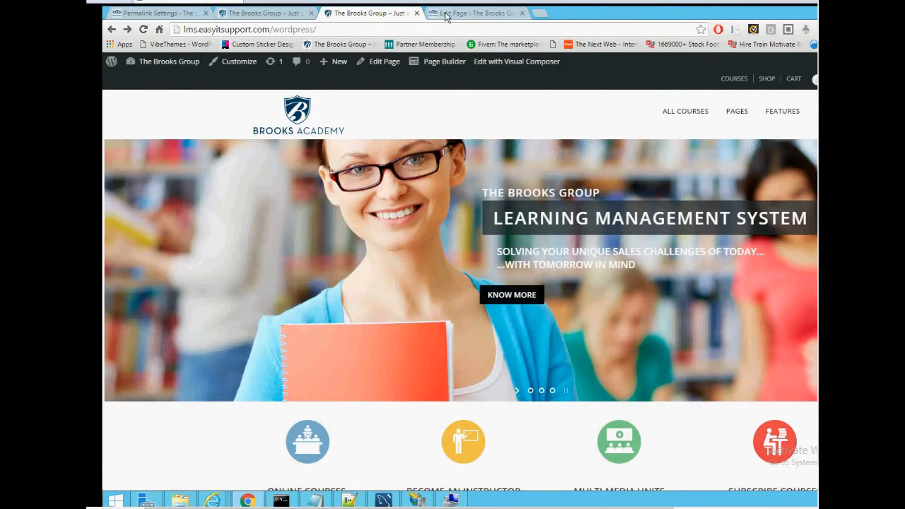
- Return to the Edit Page tab for the Brooks Group homepage
left_click(473, 13)
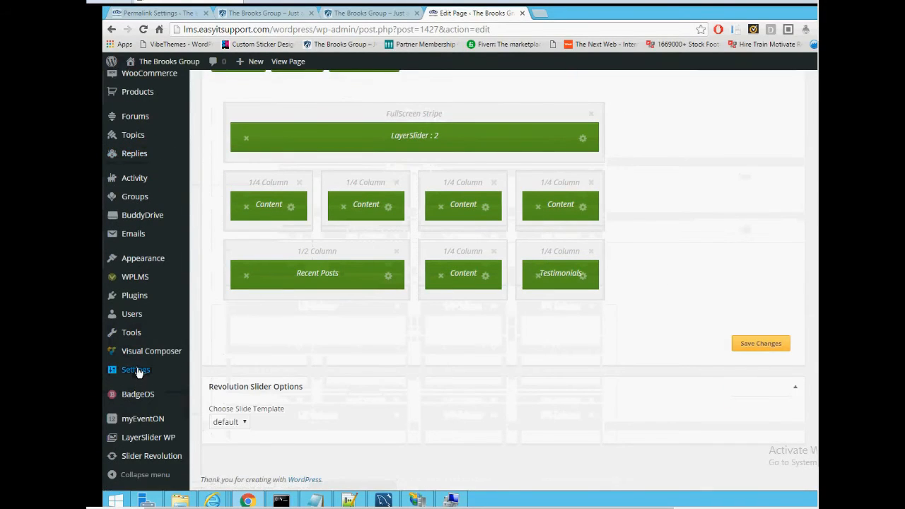
- Save the permalinks as the Post name structure and switch to the home page tab
left_click(136, 369)
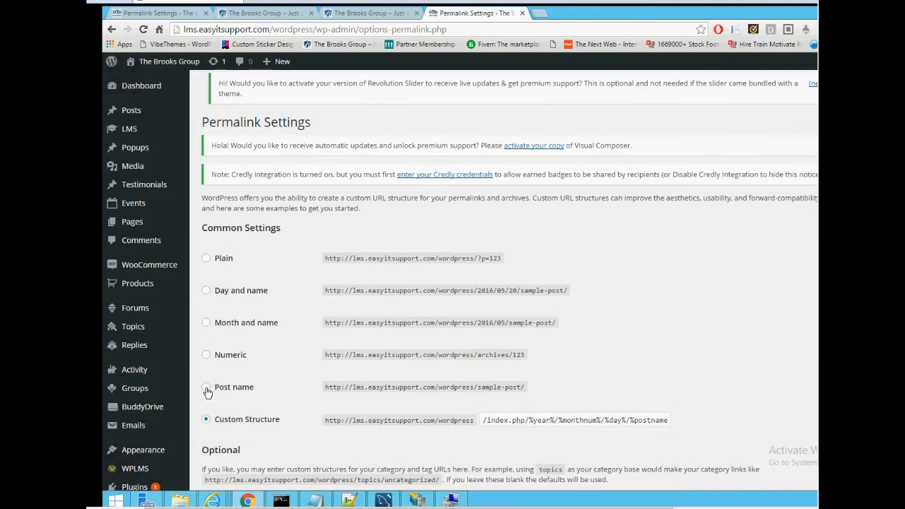
scroll("down", 3)
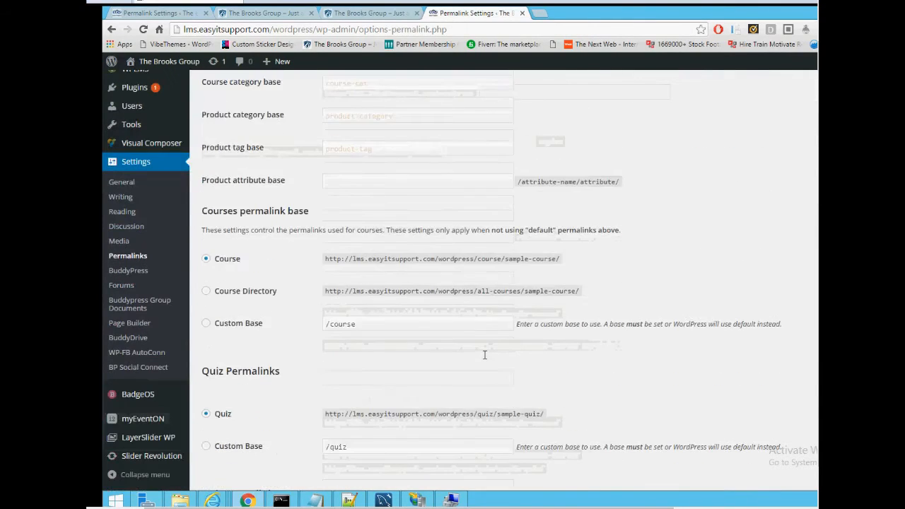
scroll("down", 3)
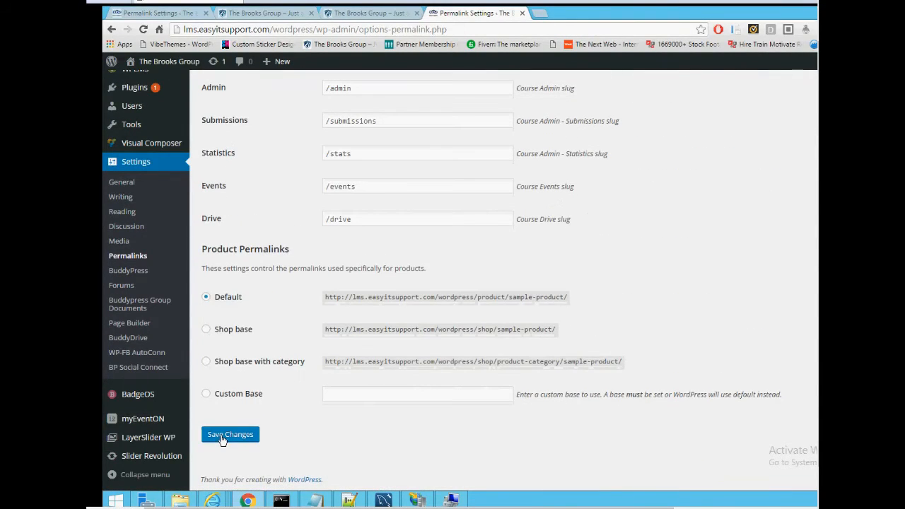
left_click(229, 433)
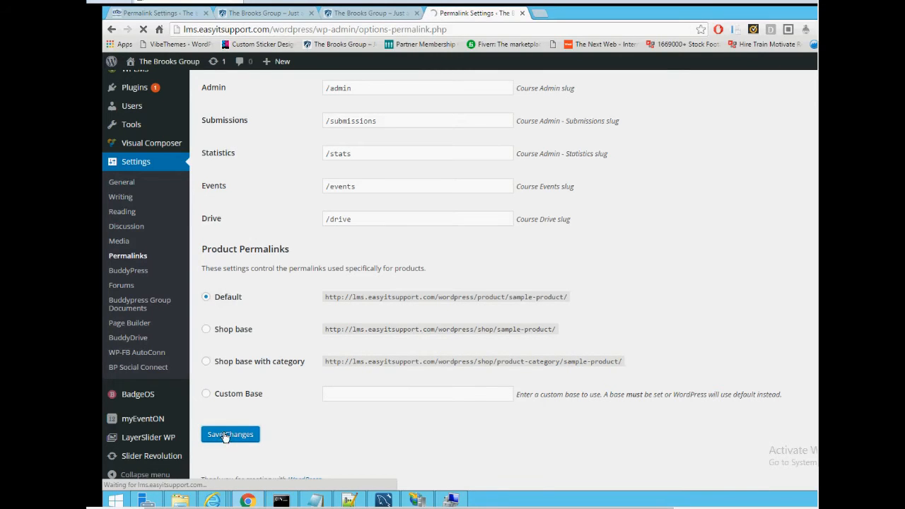
left_click(229, 434)
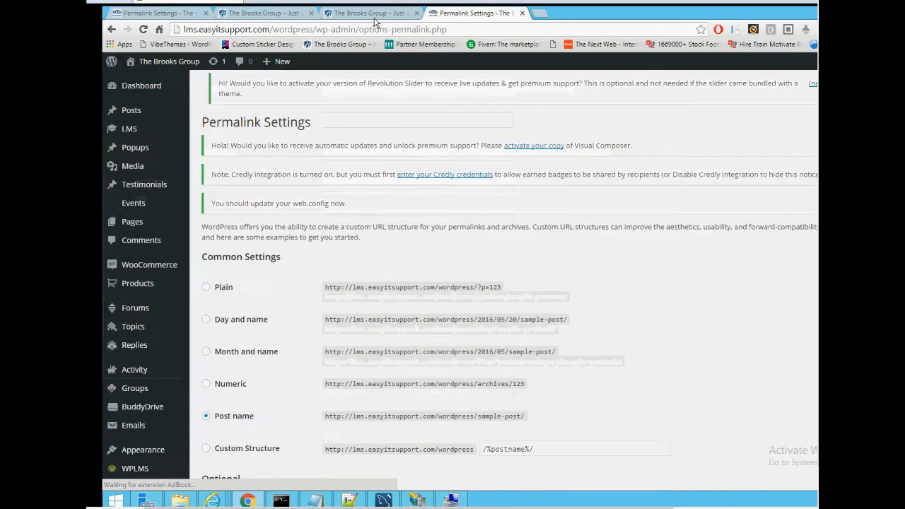
left_click(367, 13)
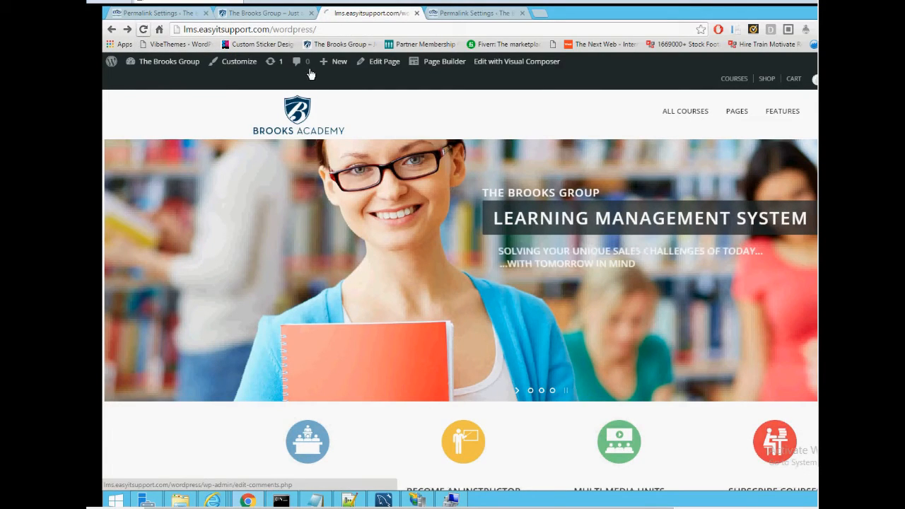
- Reload the homepage, then load All Courses and Courses Masonry at /courses-masonry/
left_click(684, 110)
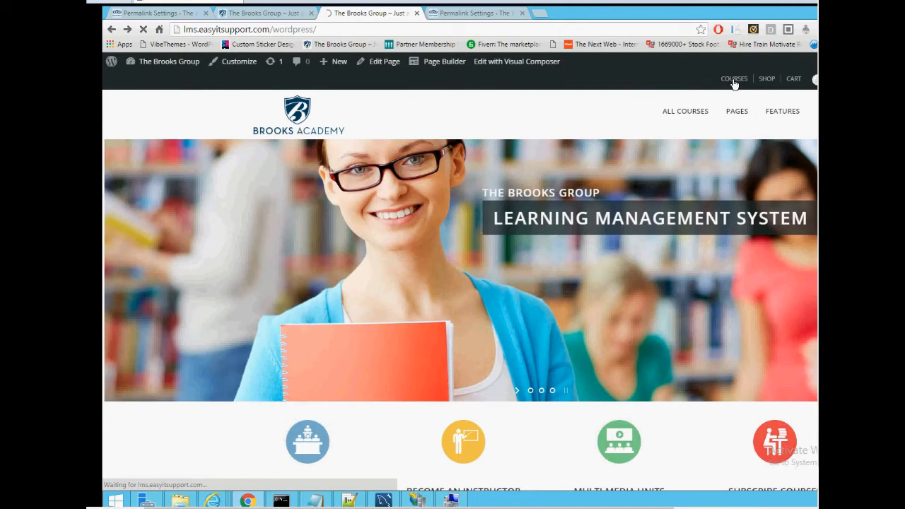
left_click(734, 79)
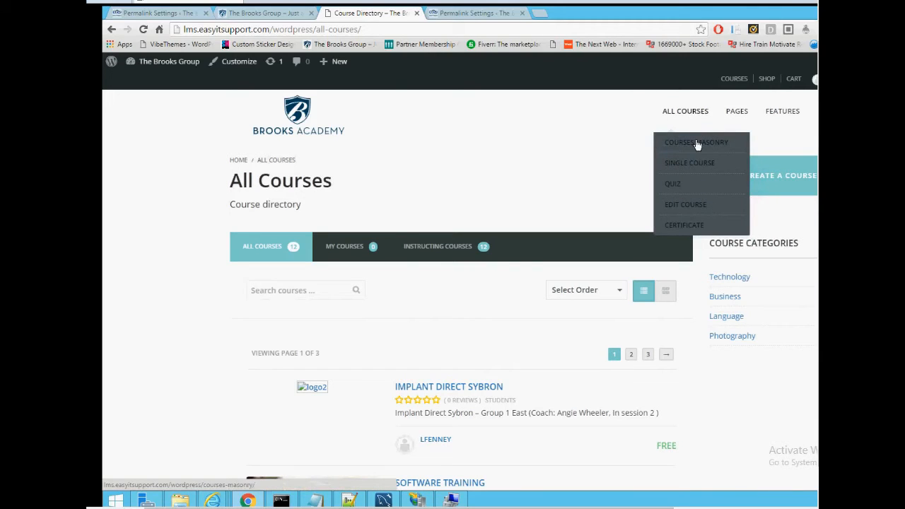
left_click(696, 141)
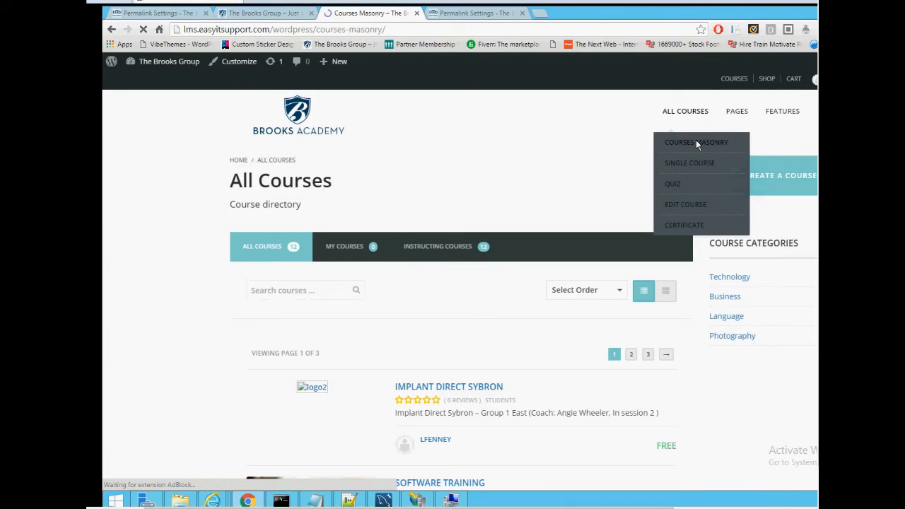
left_click(695, 141)
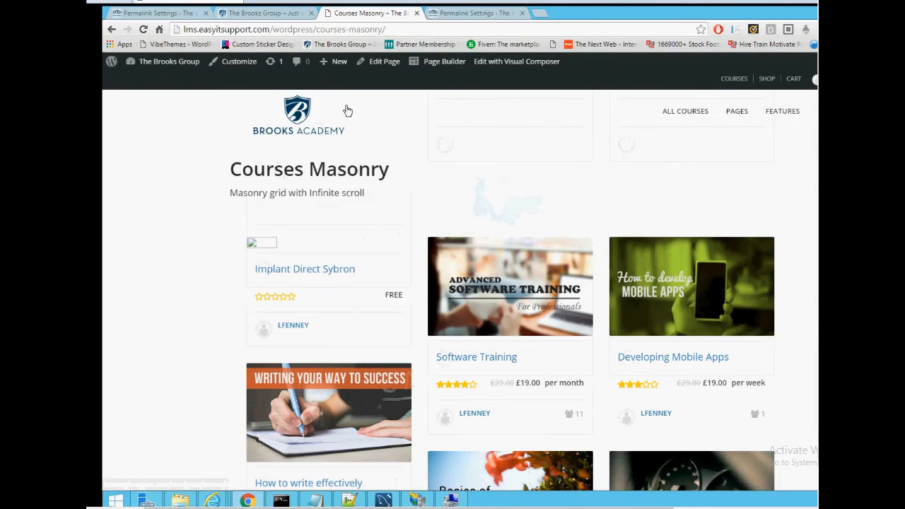
mouse_move(384, 62)
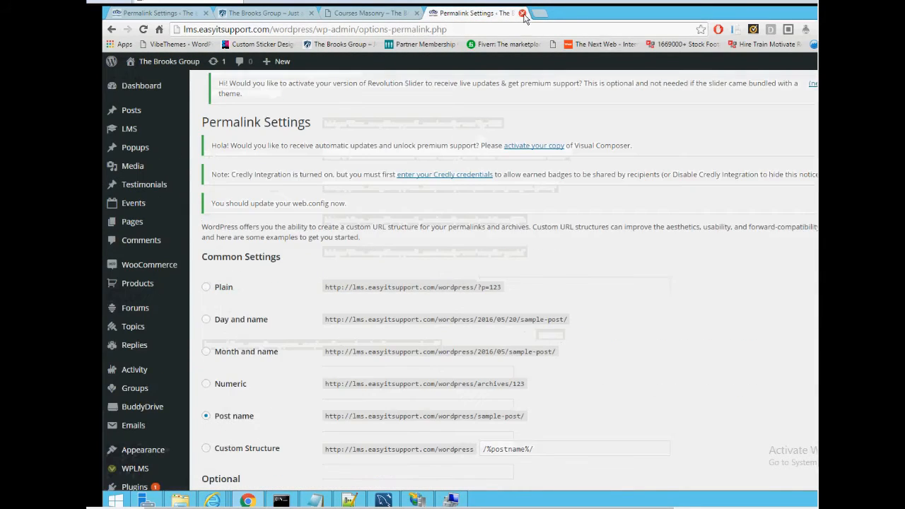
- Select all four directory access rule lines in the Notepad++ 'new 1' document
left_click(367, 13)
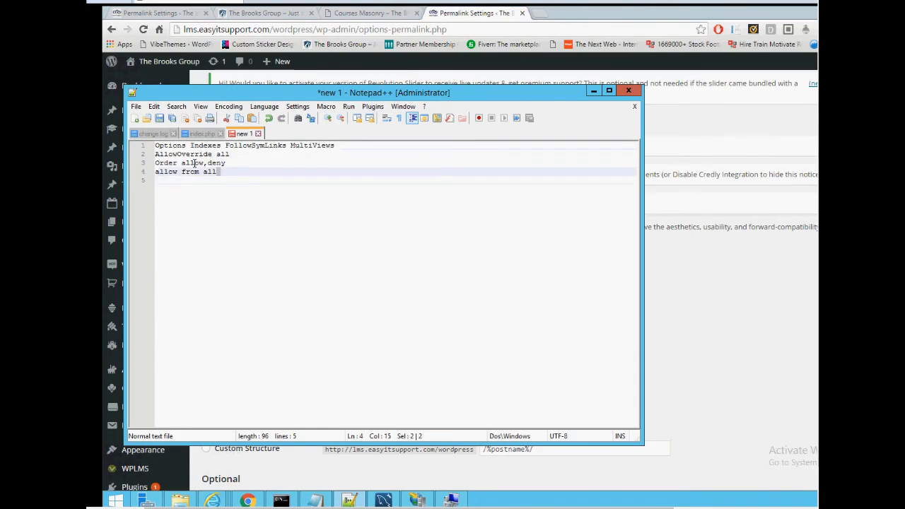
key("ctrl+a")
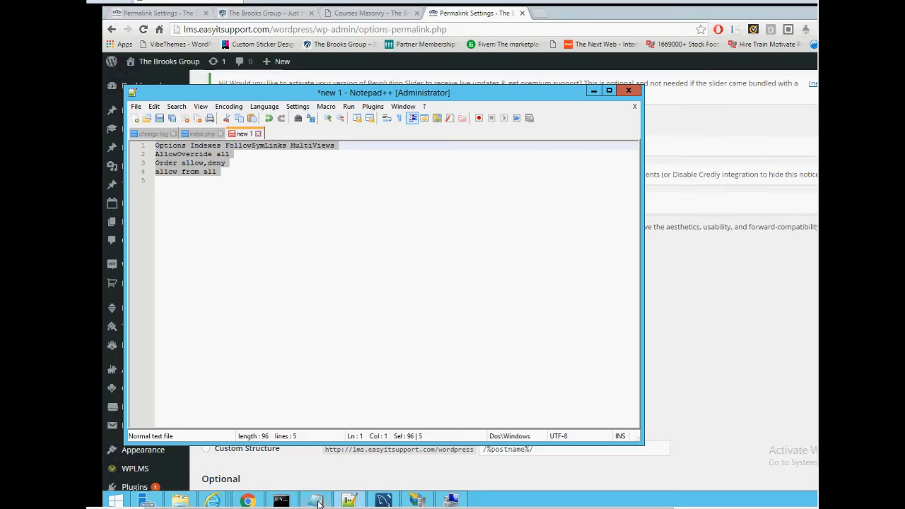
- Create a new text document in the wordpress folder and open .htaccess in Notepad++
left_click(314, 500)
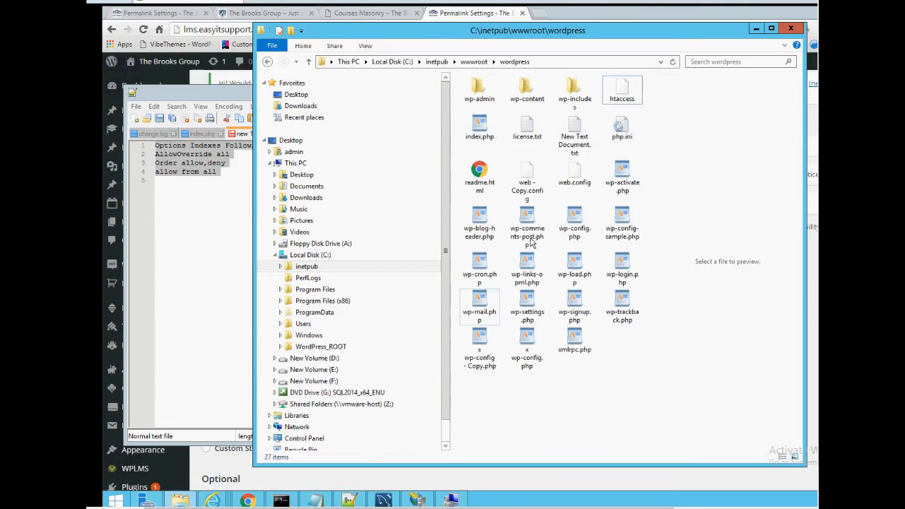
mouse_move(622, 91)
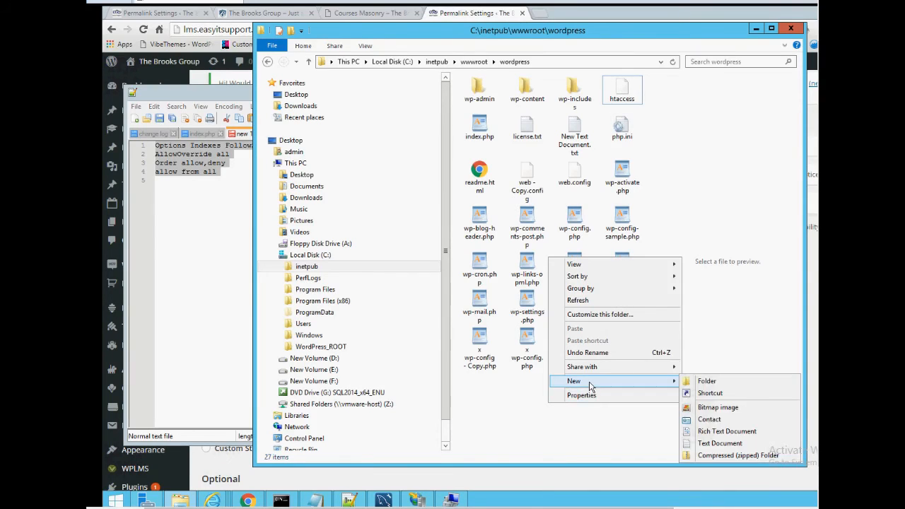
mouse_move(607, 366)
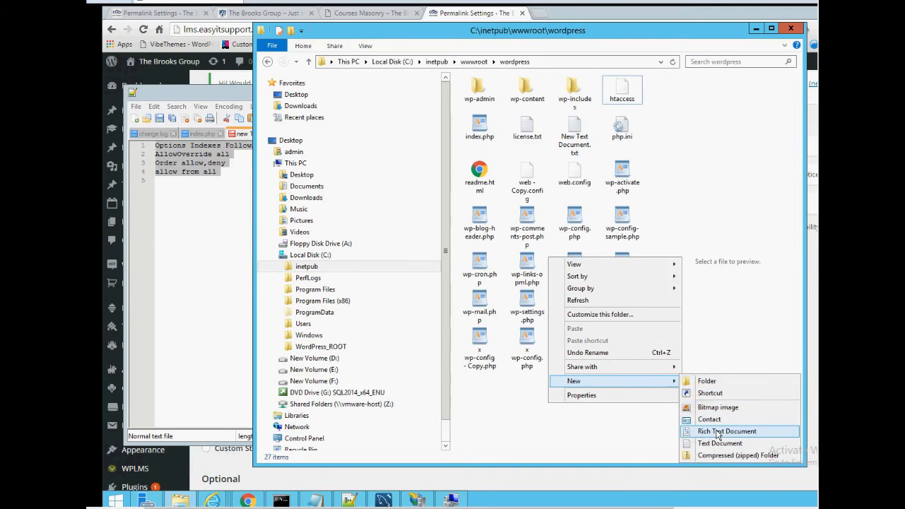
left_click(720, 444)
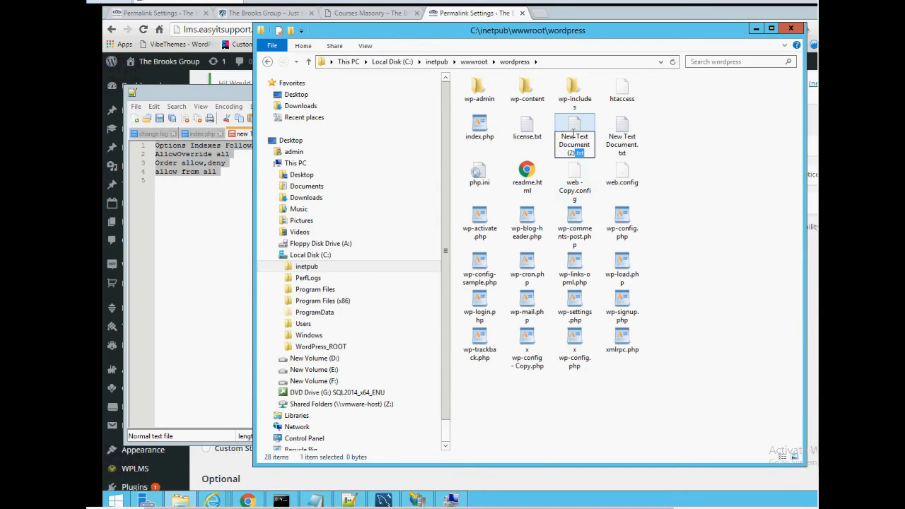
left_click(622, 87)
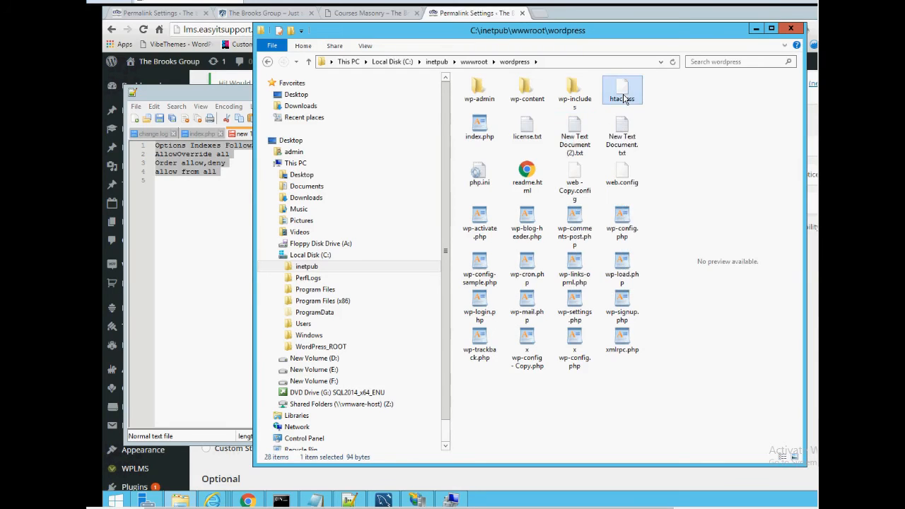
double_click(622, 88)
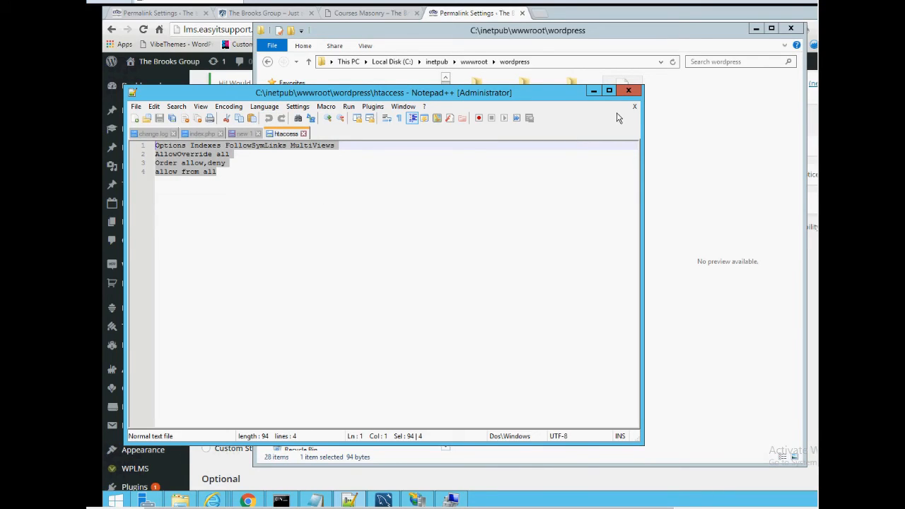
mouse_move(304, 133)
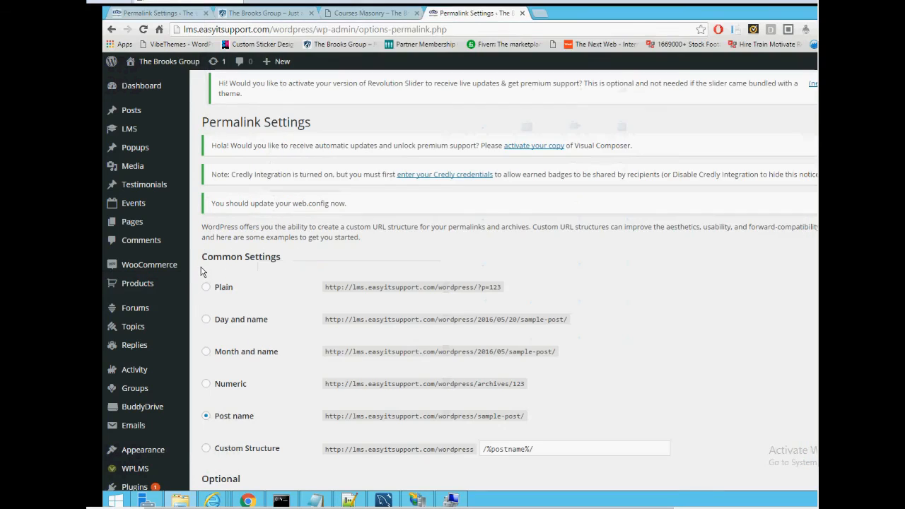
- Return to the Courses Masonry browser tab to check the course grid loads
left_click(367, 12)
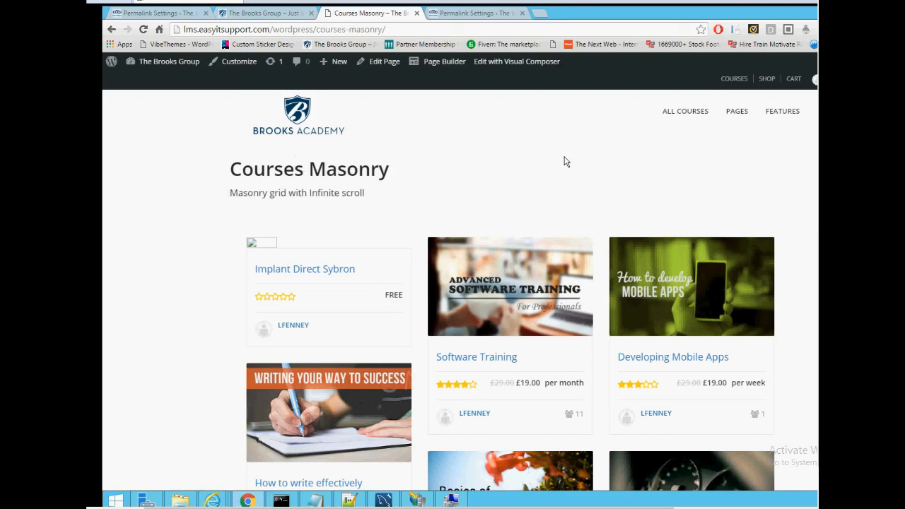
mouse_move(585, 161)
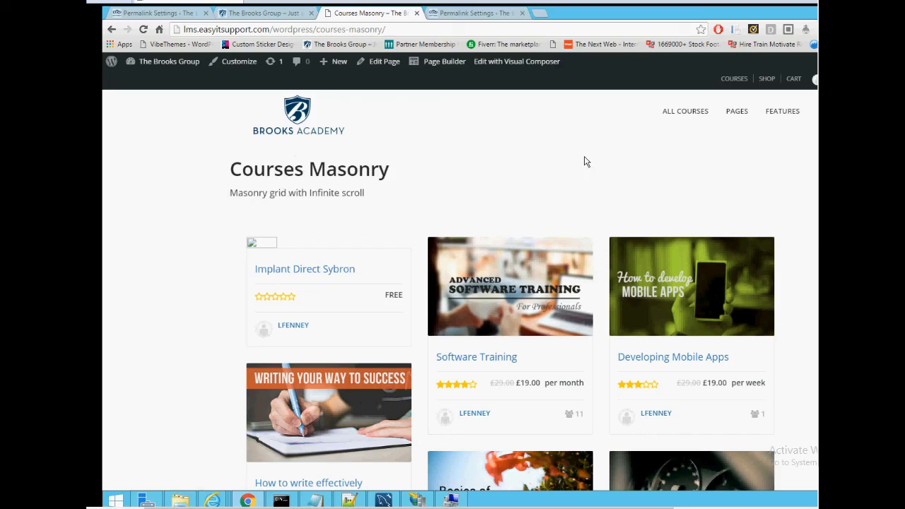
mouse_move(619, 142)
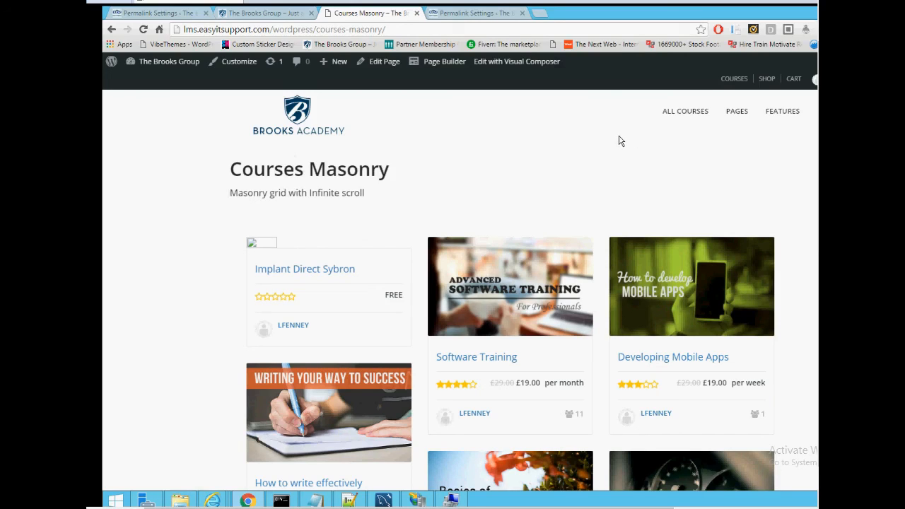